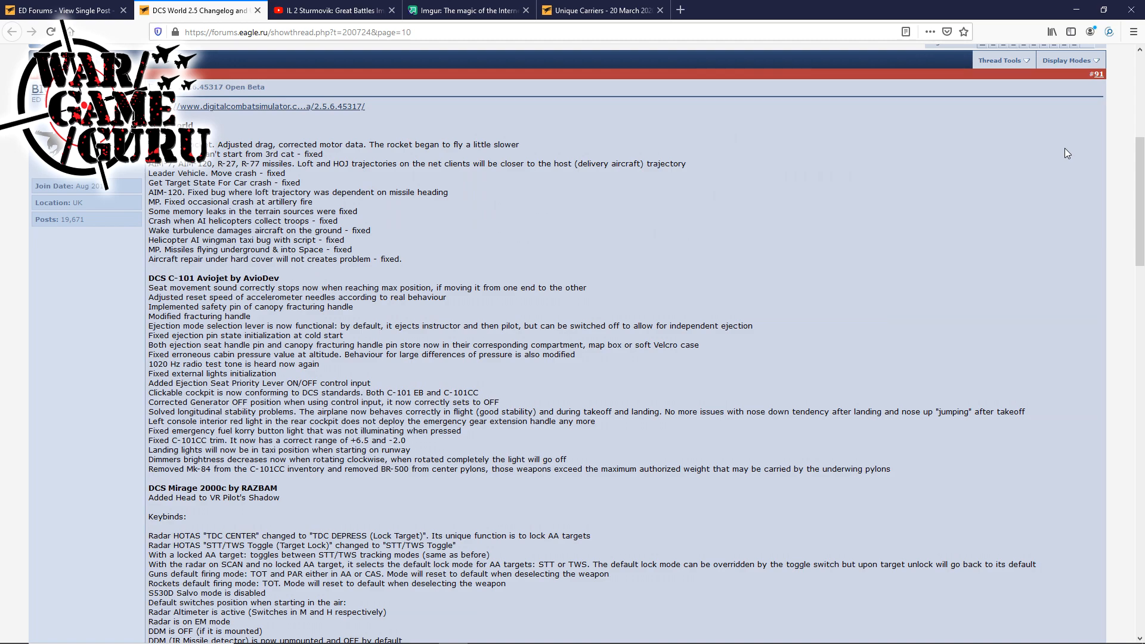
{"action": "mouse_move", "coordinate": [1064, 150]}
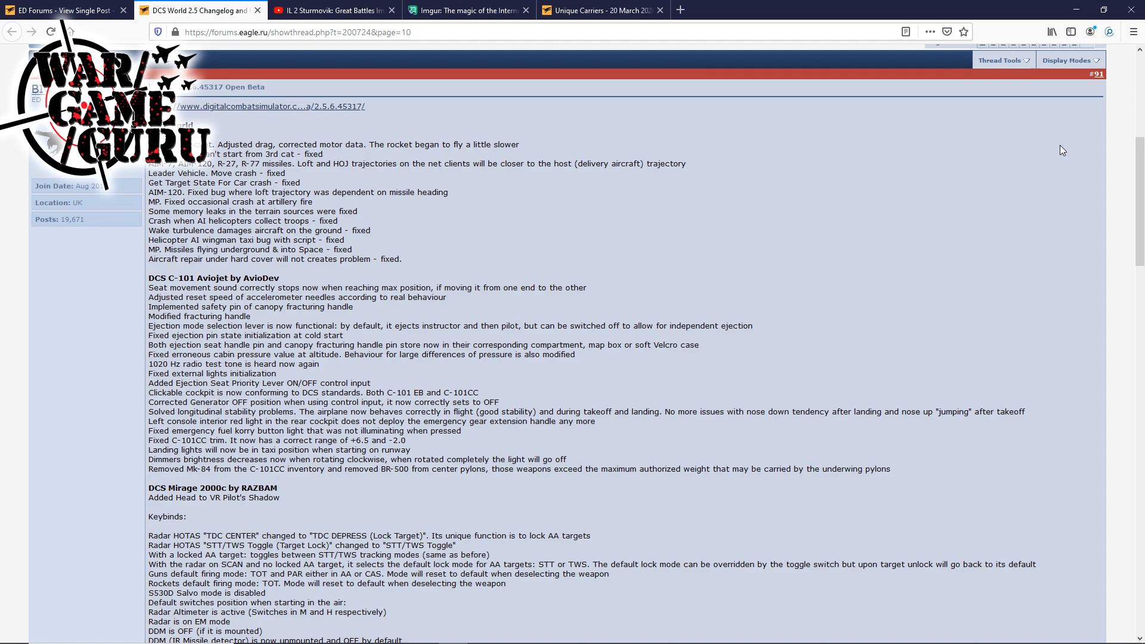
Scroll the changelog past the AIM-120 and C-101 notes to the Mirage 2000C section.
{"action": "scroll", "scroll_direction": "down", "scroll_amount": 3}
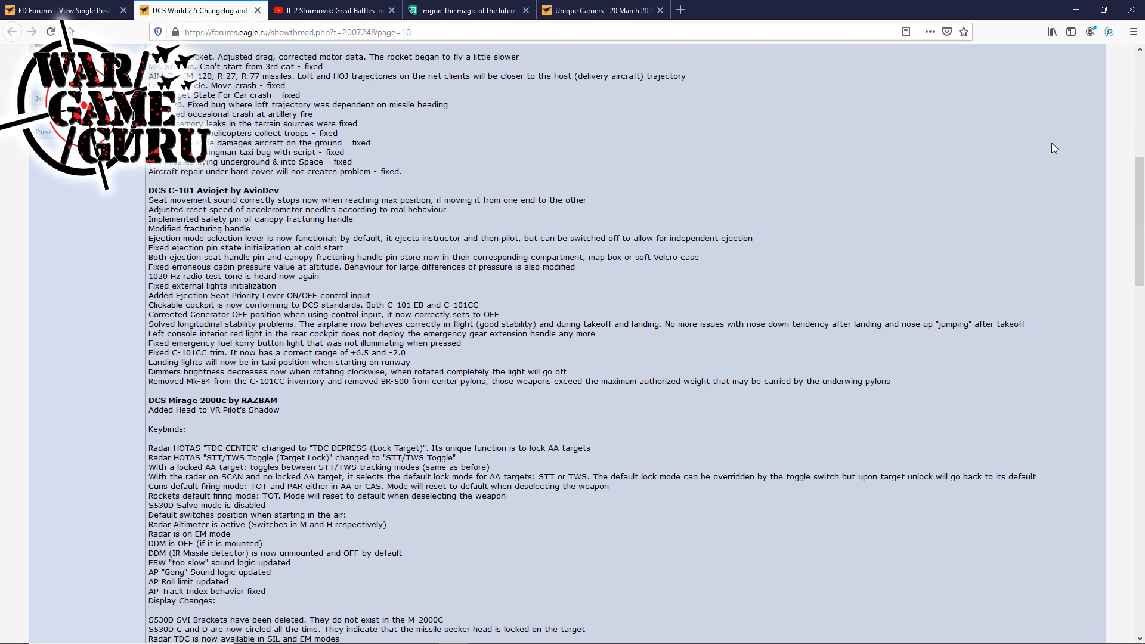
{"action": "scroll", "scroll_direction": "down", "scroll_amount": 3}
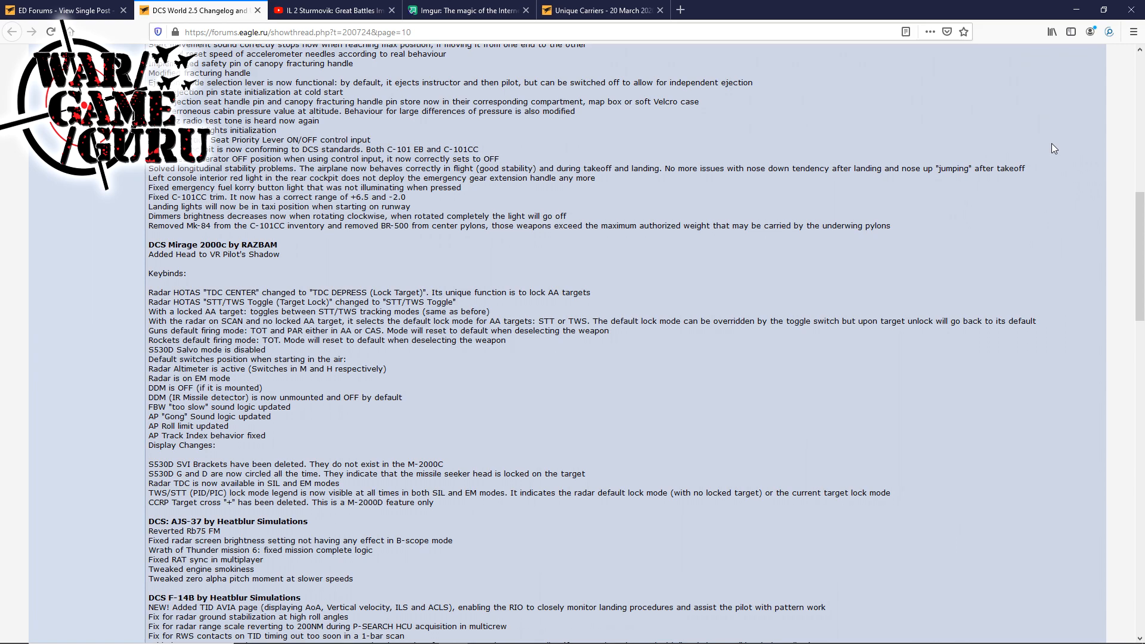
Scroll on to the F-14B, JF-17, MiG-21bis and F/A-18C changelog entries.
{"action": "scroll", "scroll_direction": "down", "scroll_amount": 3}
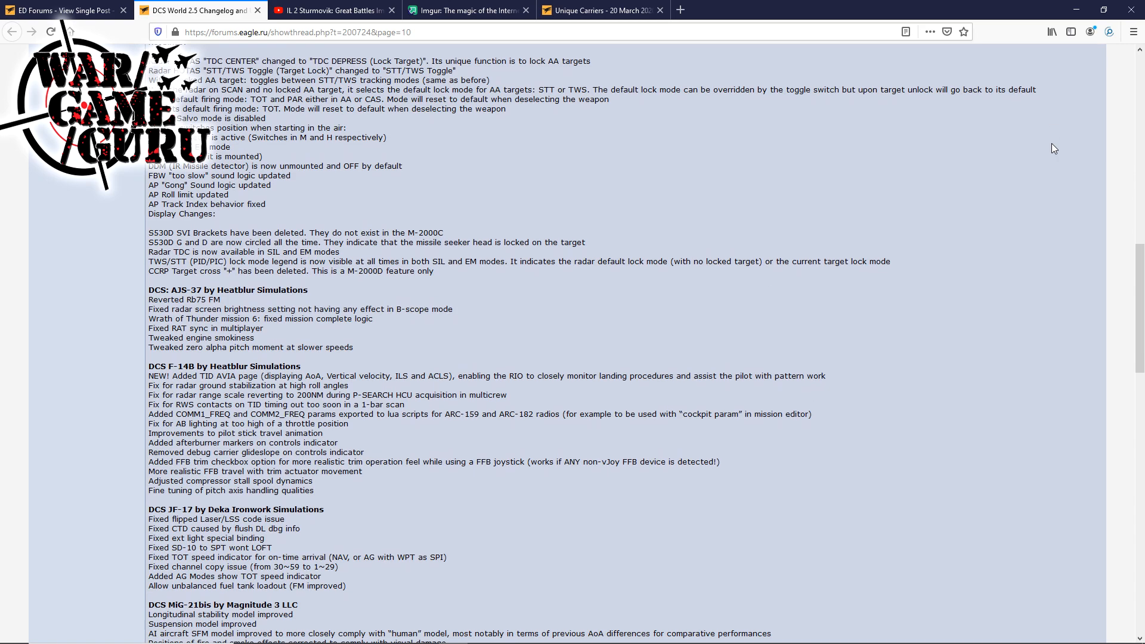
{"action": "scroll", "scroll_direction": "down", "scroll_amount": 3}
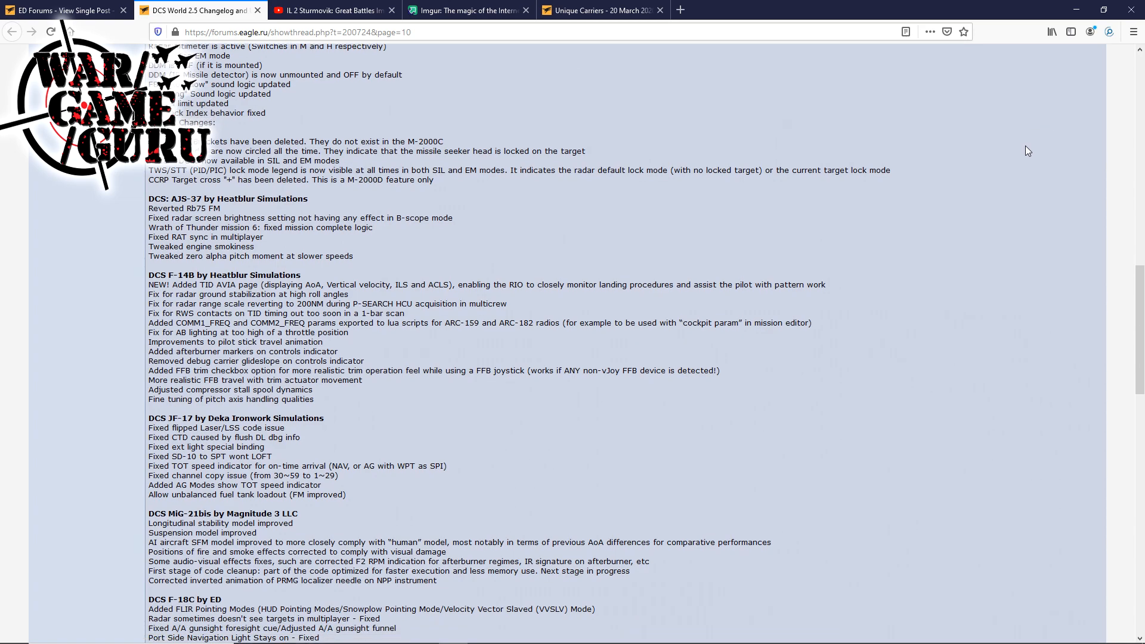
Scroll until the F-16C by ED fixes, including No LOFT for AIM-120, are fully visible.
{"action": "scroll", "scroll_direction": "down", "scroll_amount": 3}
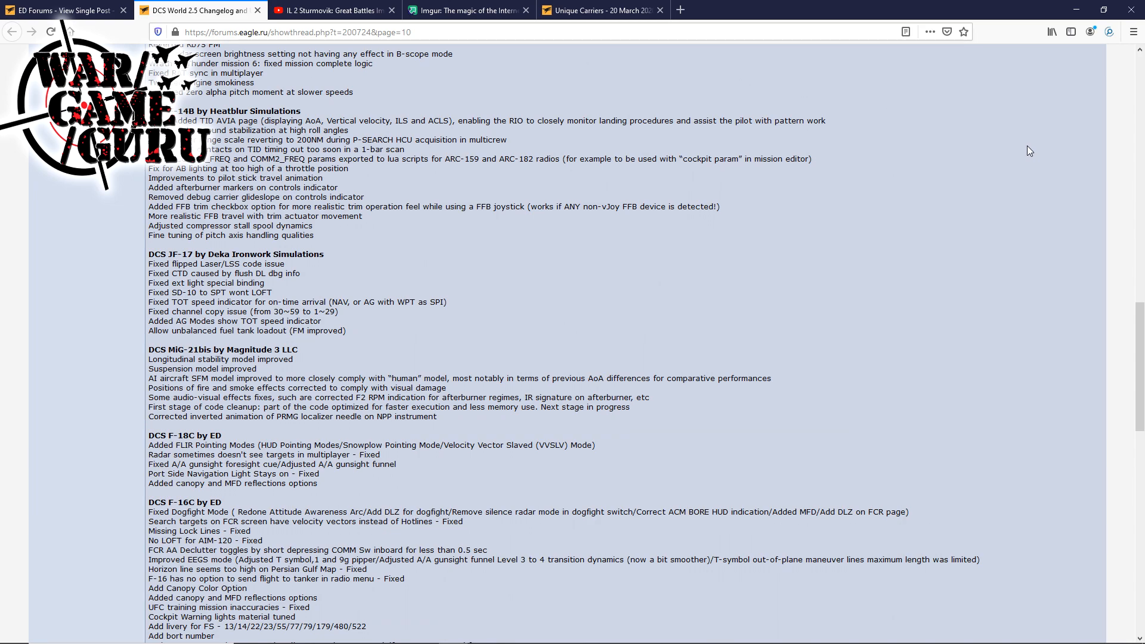
{"action": "scroll", "scroll_direction": "down", "scroll_amount": 3}
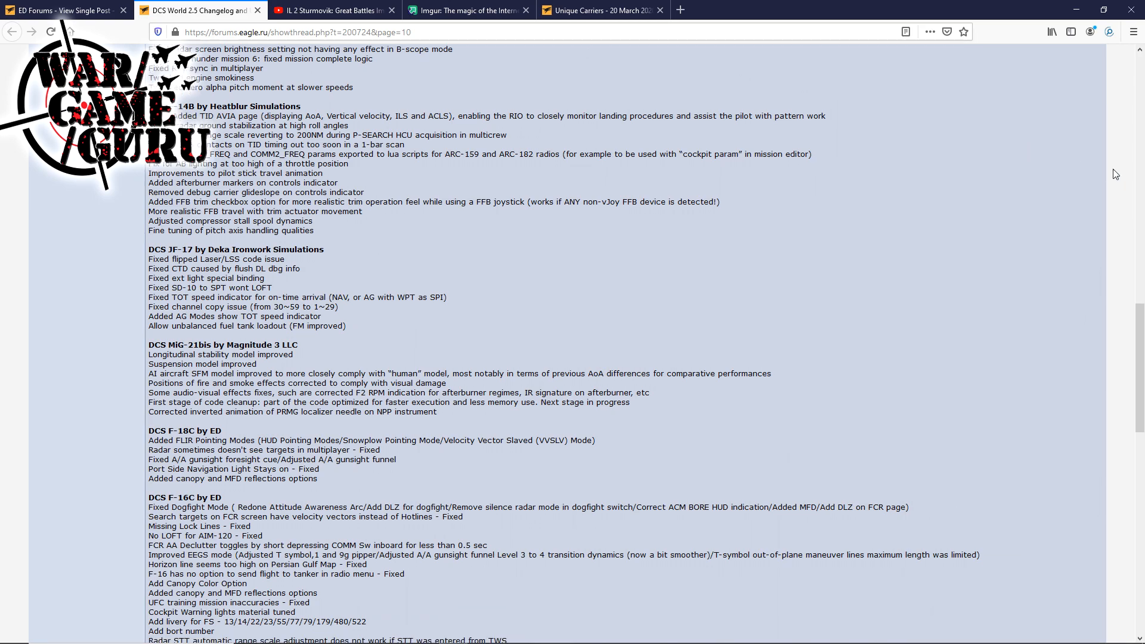
{"action": "scroll", "scroll_direction": "down", "scroll_amount": 3}
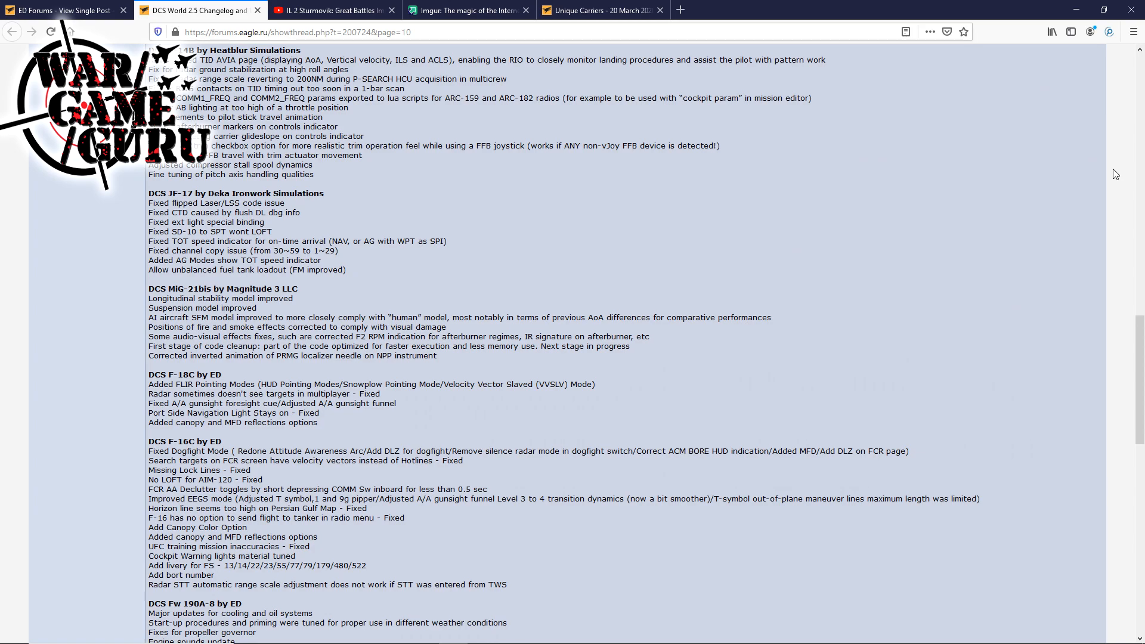
{"action": "mouse_move", "coordinate": [930, 247]}
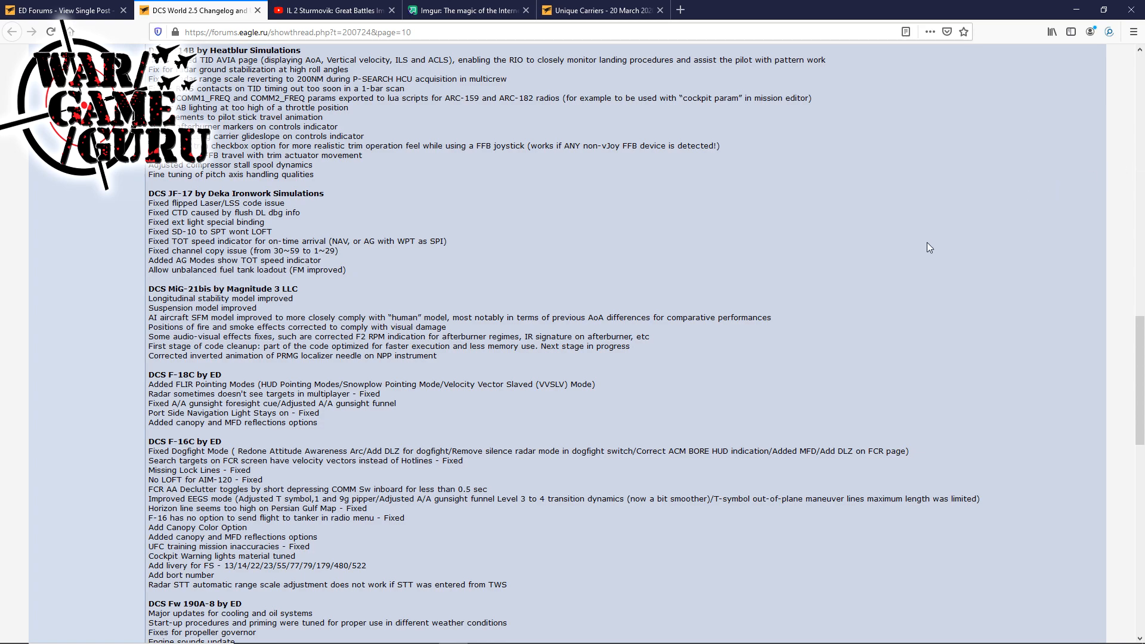
Scroll to the Fw 190A-8 by ED notes listing cooling updates and new German bombs.
{"action": "scroll", "scroll_direction": "down", "scroll_amount": 3}
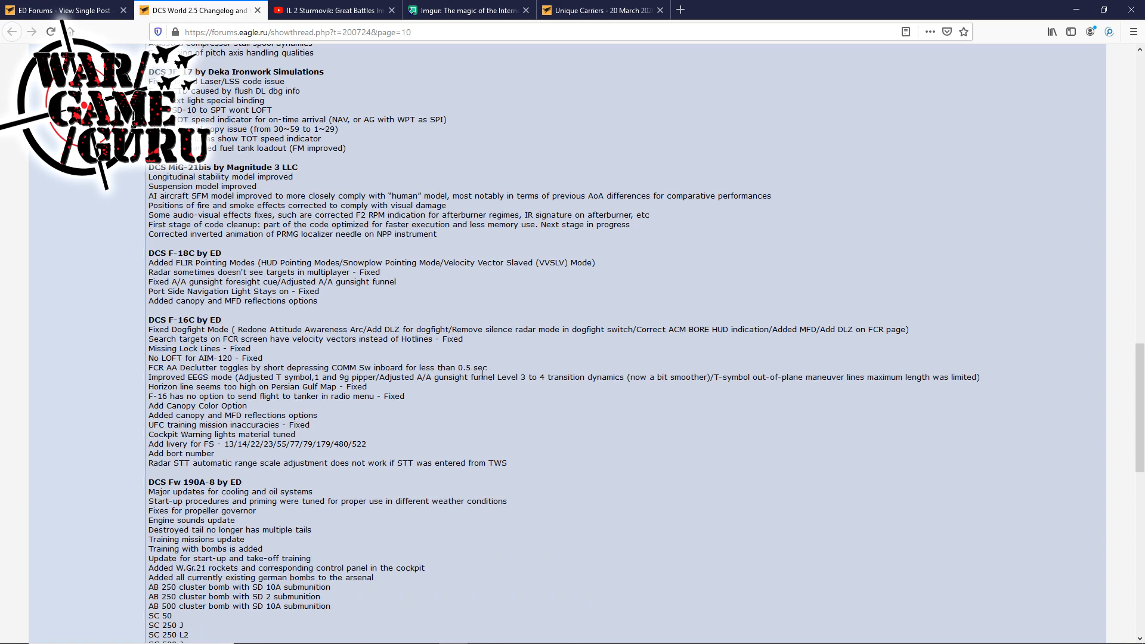
{"action": "mouse_move", "coordinate": [491, 400]}
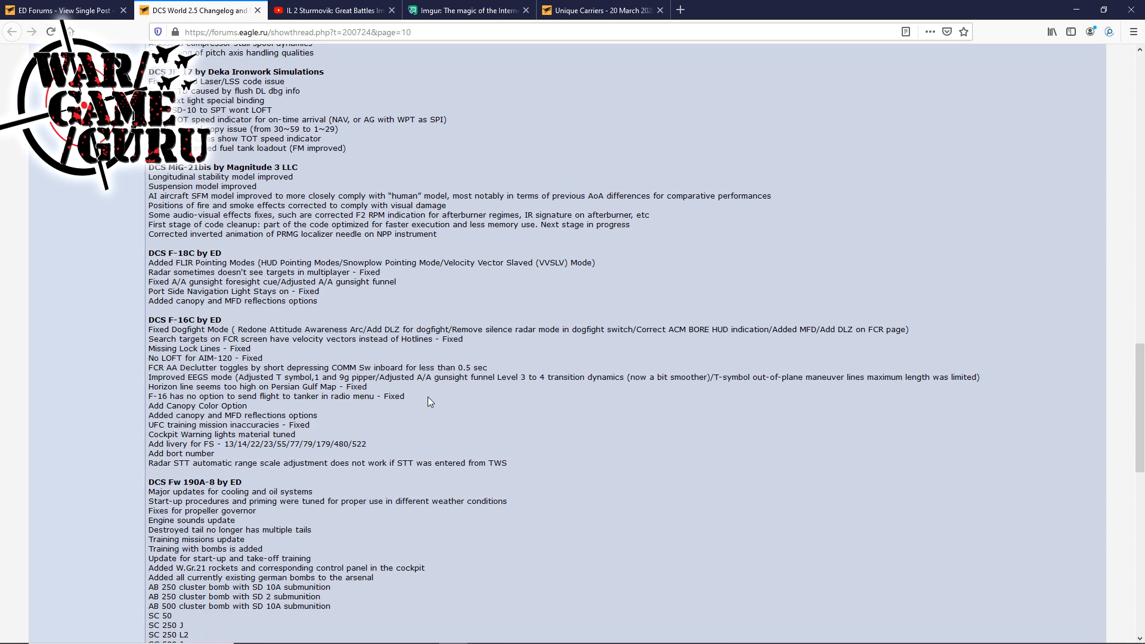
{"action": "mouse_move", "coordinate": [295, 416]}
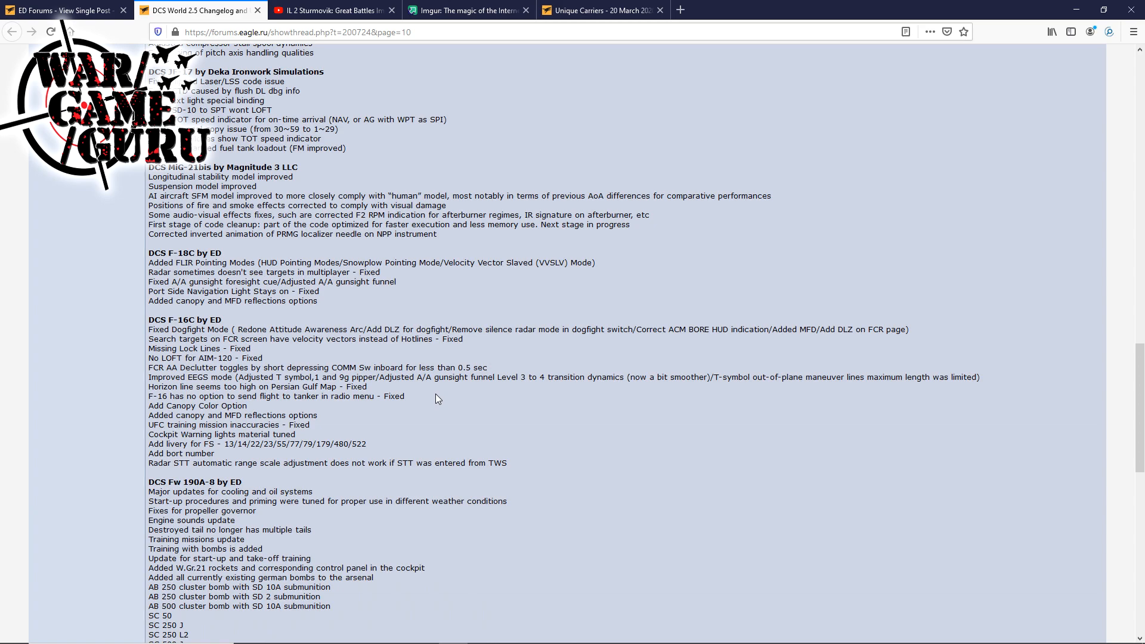
{"action": "scroll", "scroll_direction": "down", "scroll_amount": 3}
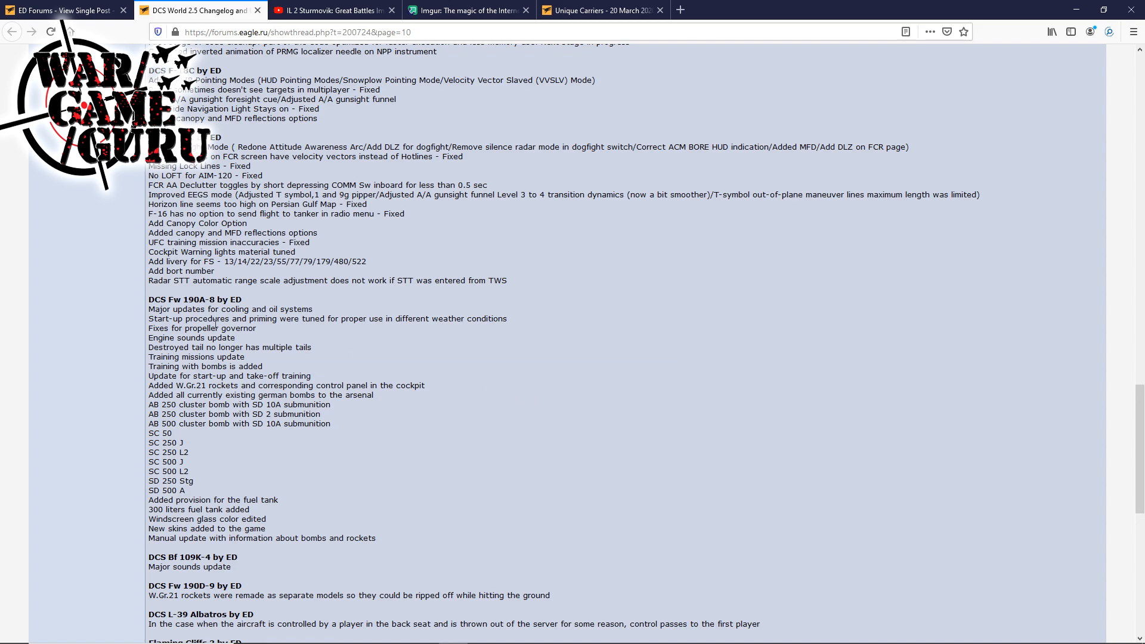
{"action": "mouse_move", "coordinate": [227, 300]}
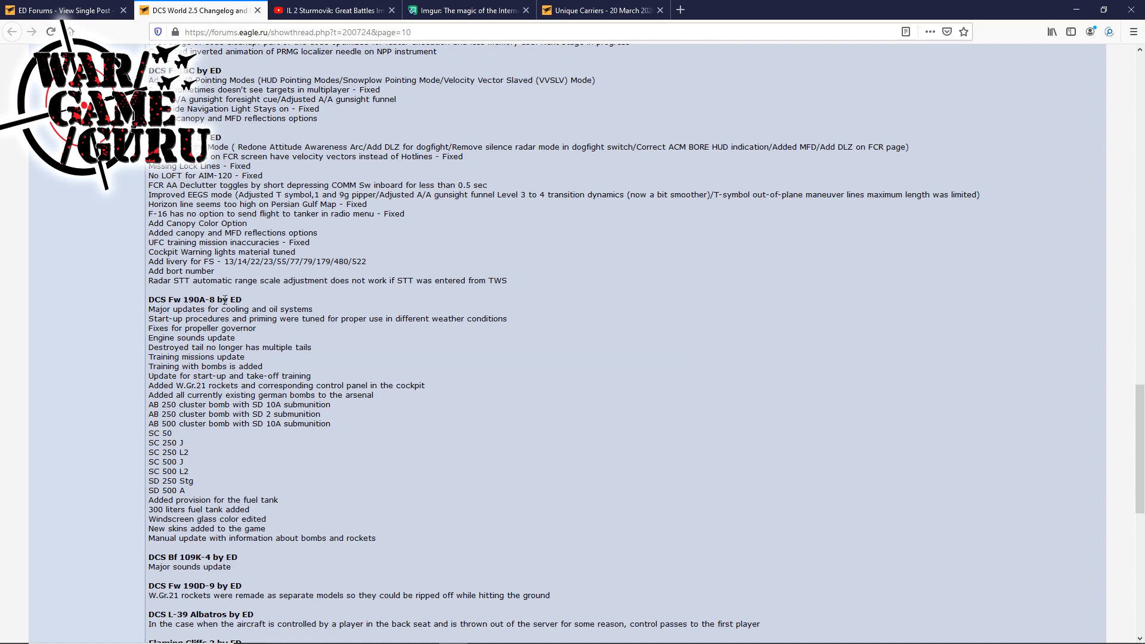
{"action": "mouse_move", "coordinate": [581, 385]}
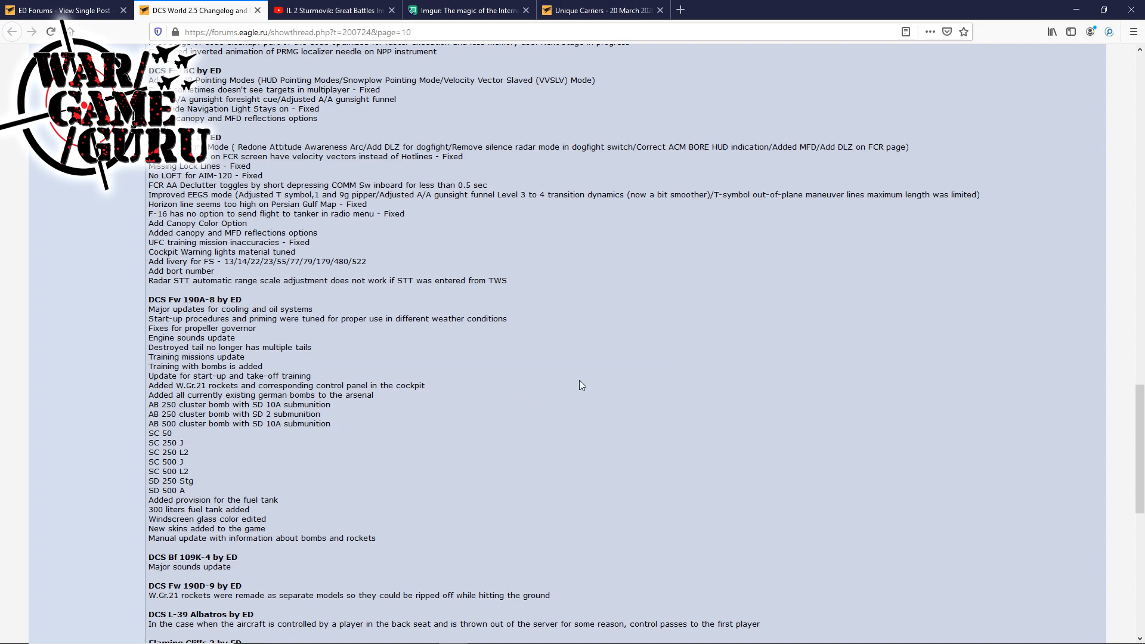
{"action": "mouse_move", "coordinate": [476, 378]}
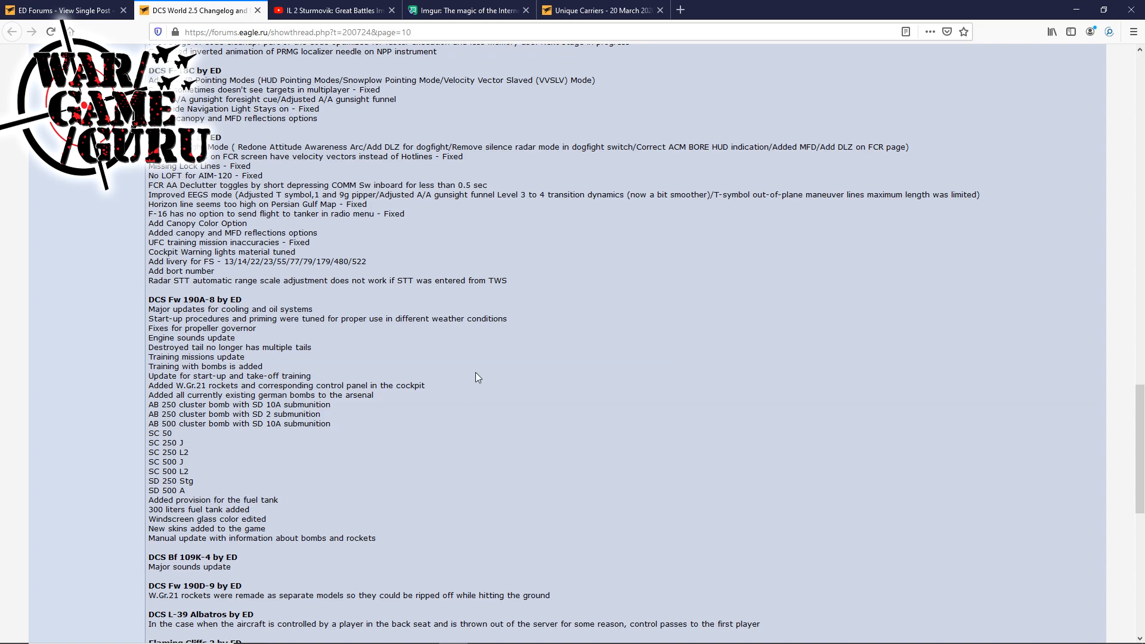
{"action": "scroll", "scroll_direction": "down", "scroll_amount": 3}
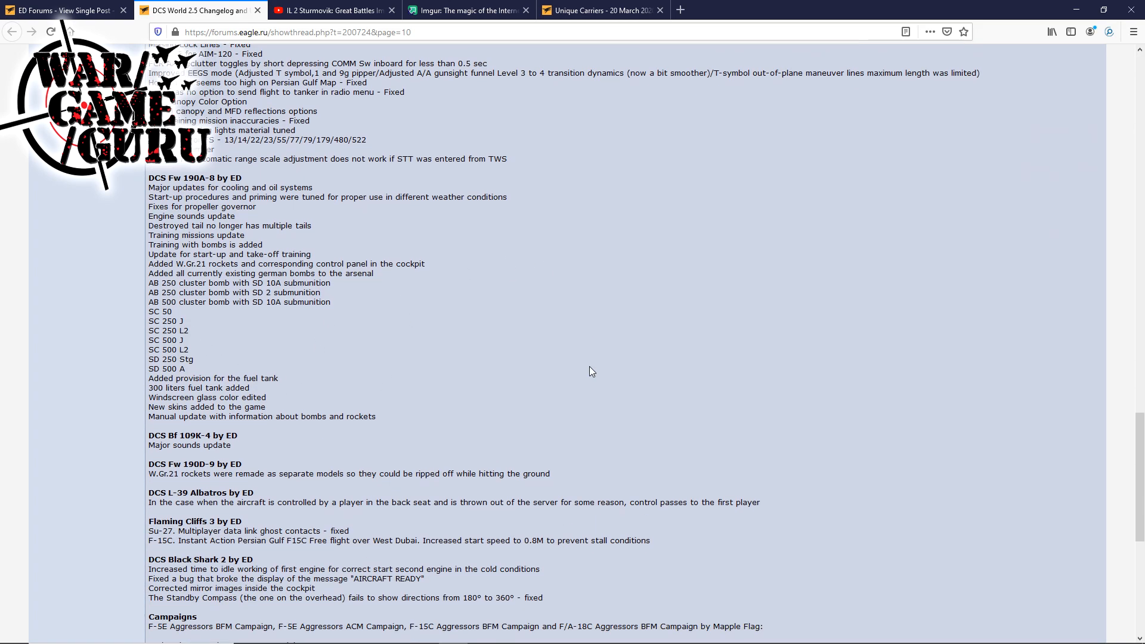
{"action": "scroll", "scroll_direction": "down", "scroll_amount": 3}
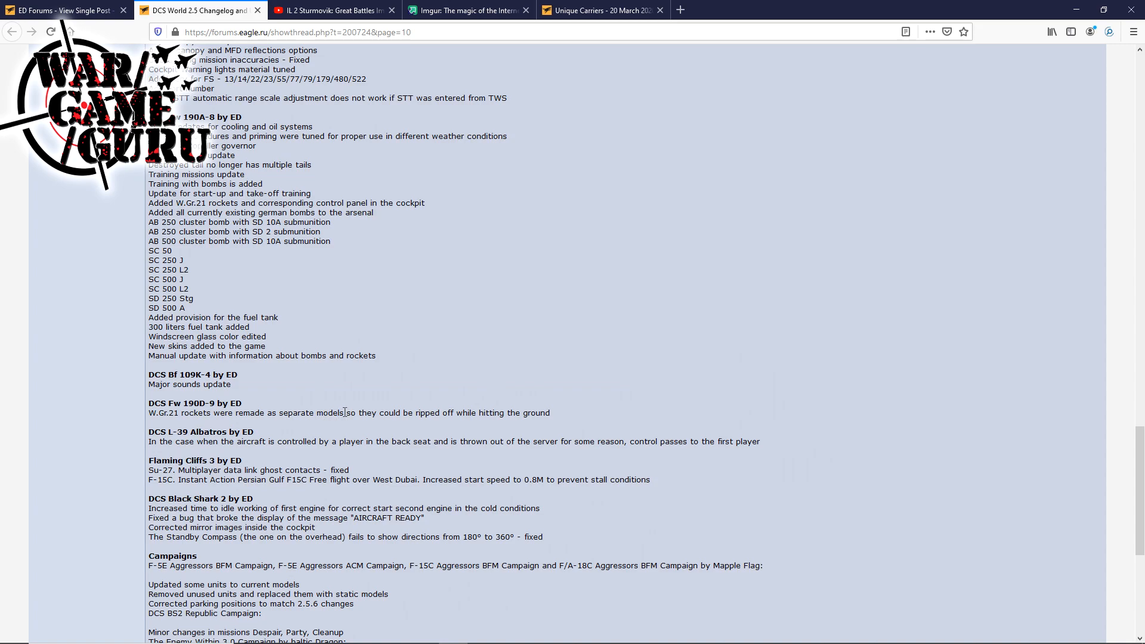
{"action": "mouse_move", "coordinate": [343, 413]}
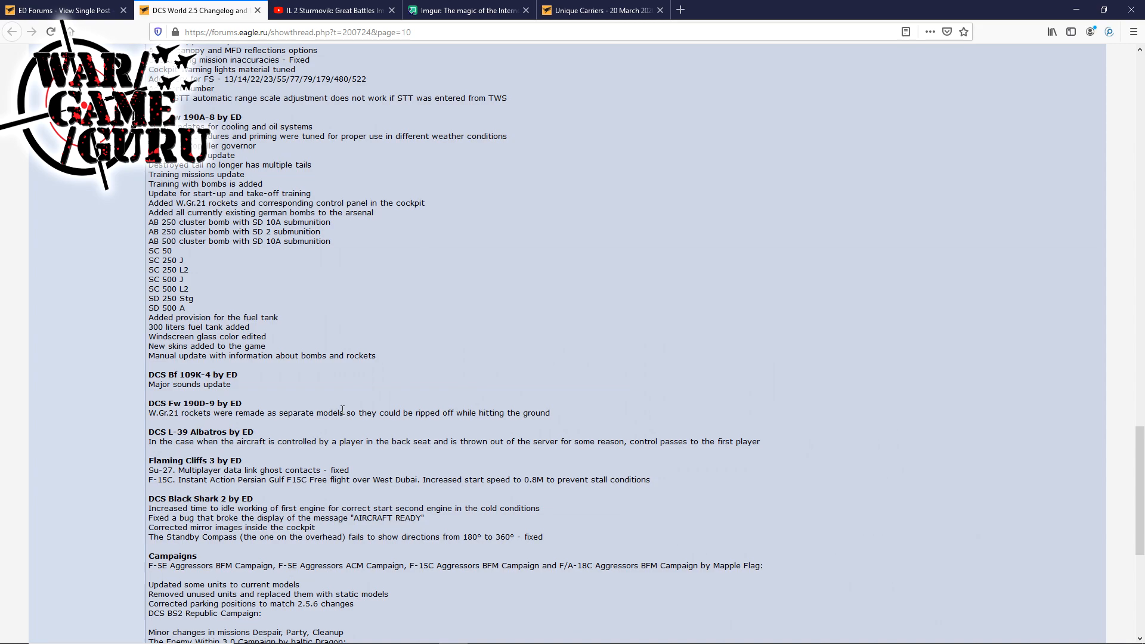
{"action": "mouse_move", "coordinate": [433, 440]}
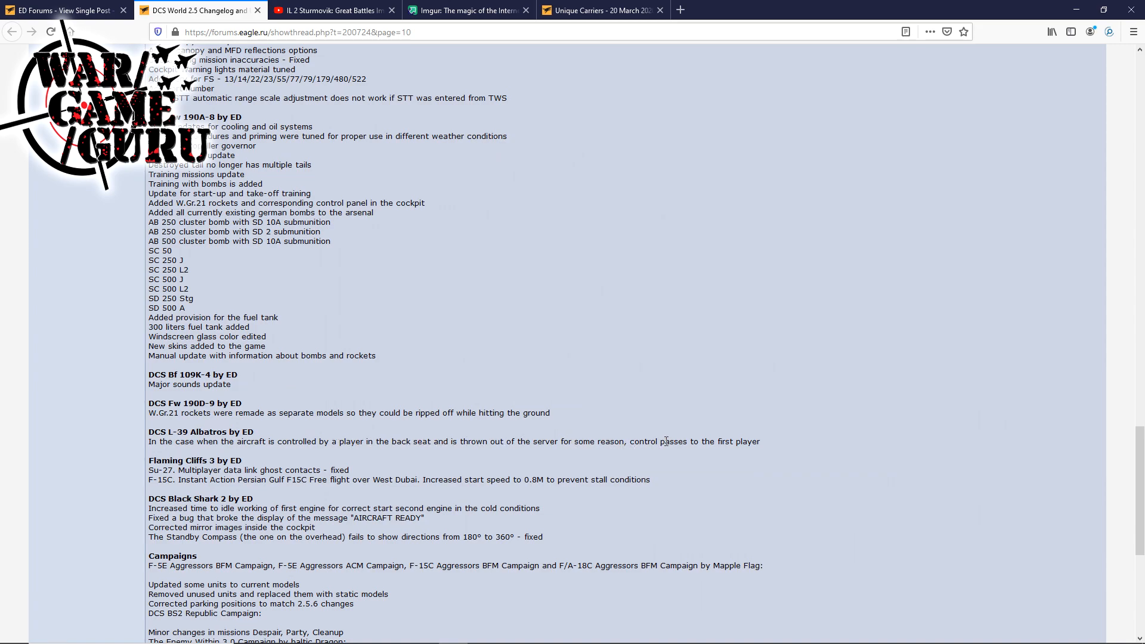
{"action": "scroll", "scroll_direction": "down", "scroll_amount": 3}
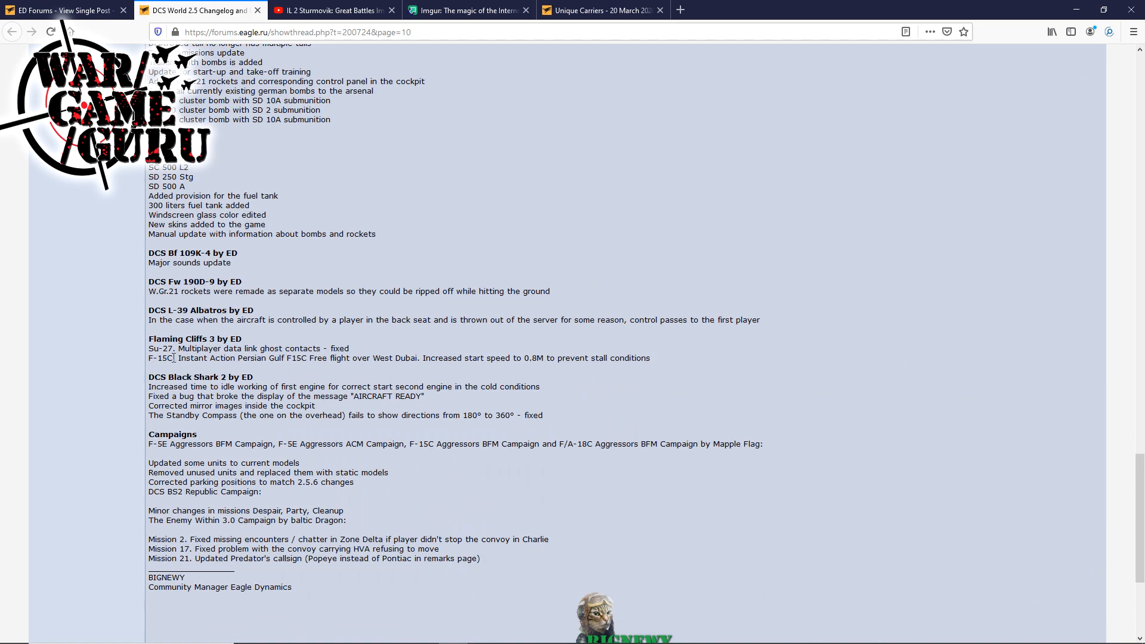
{"action": "mouse_move", "coordinate": [290, 358]}
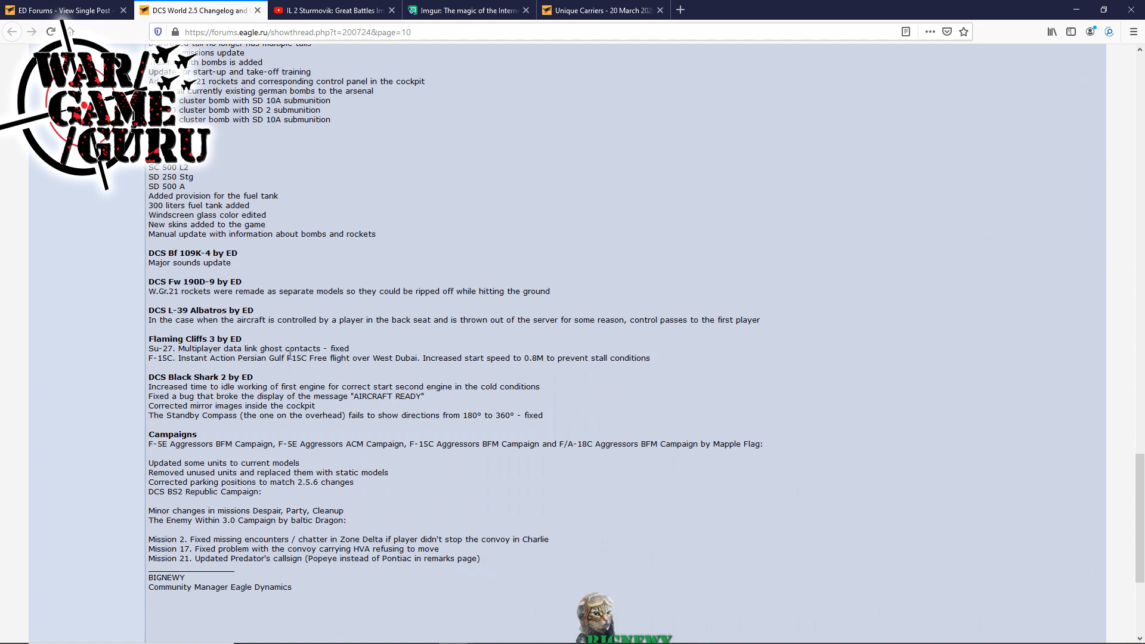
{"action": "mouse_move", "coordinate": [378, 357]}
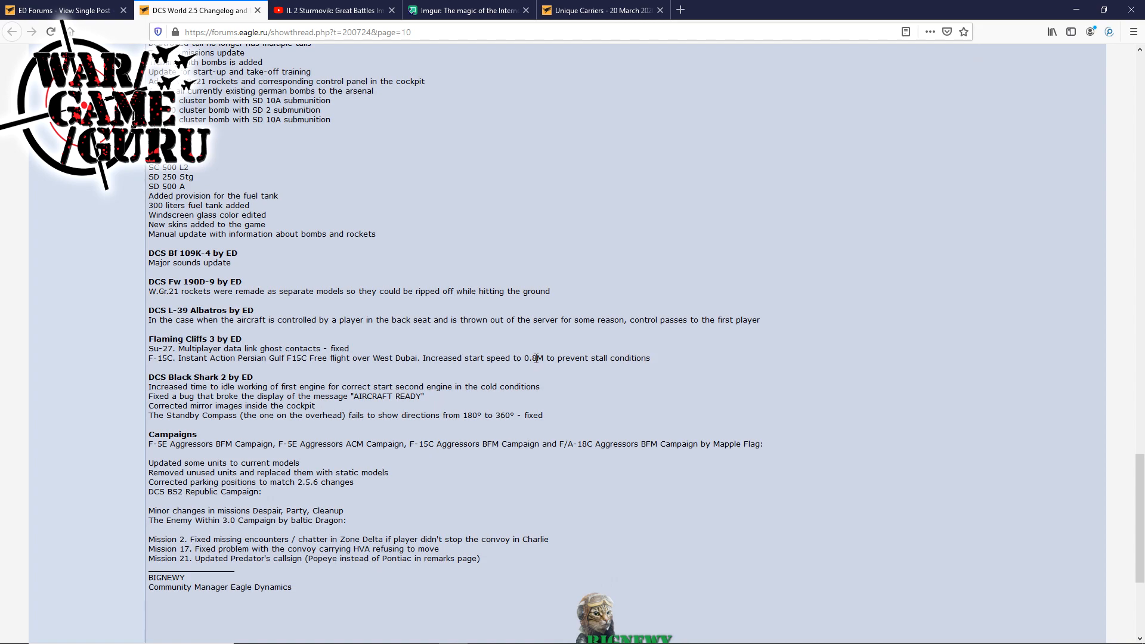
{"action": "mouse_move", "coordinate": [329, 384]}
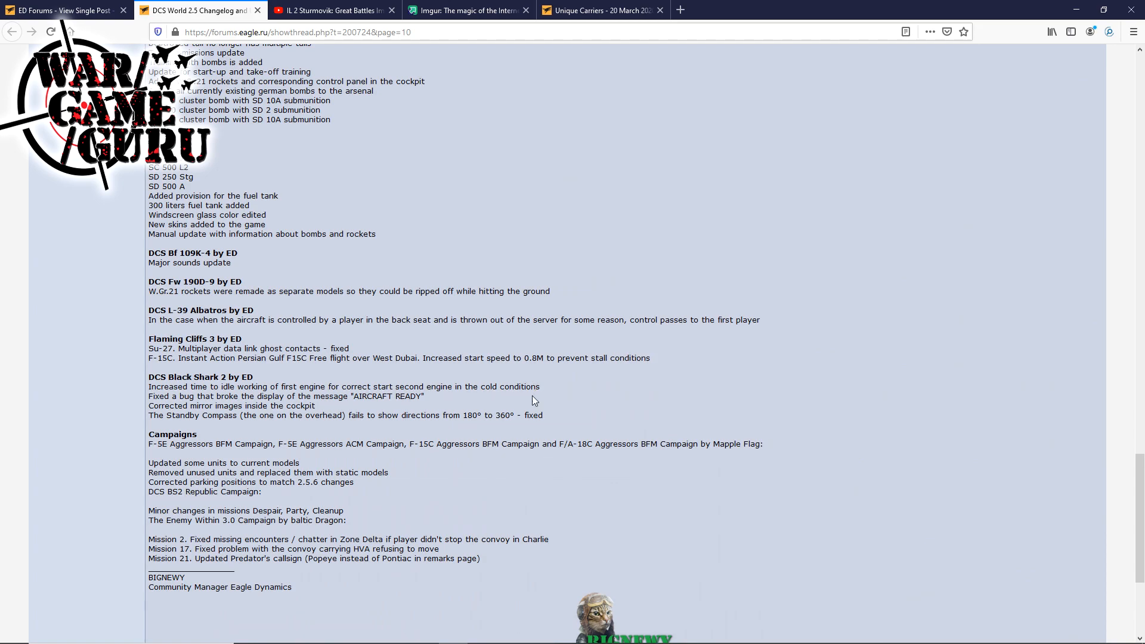
{"action": "double_click", "coordinate": [533, 415]}
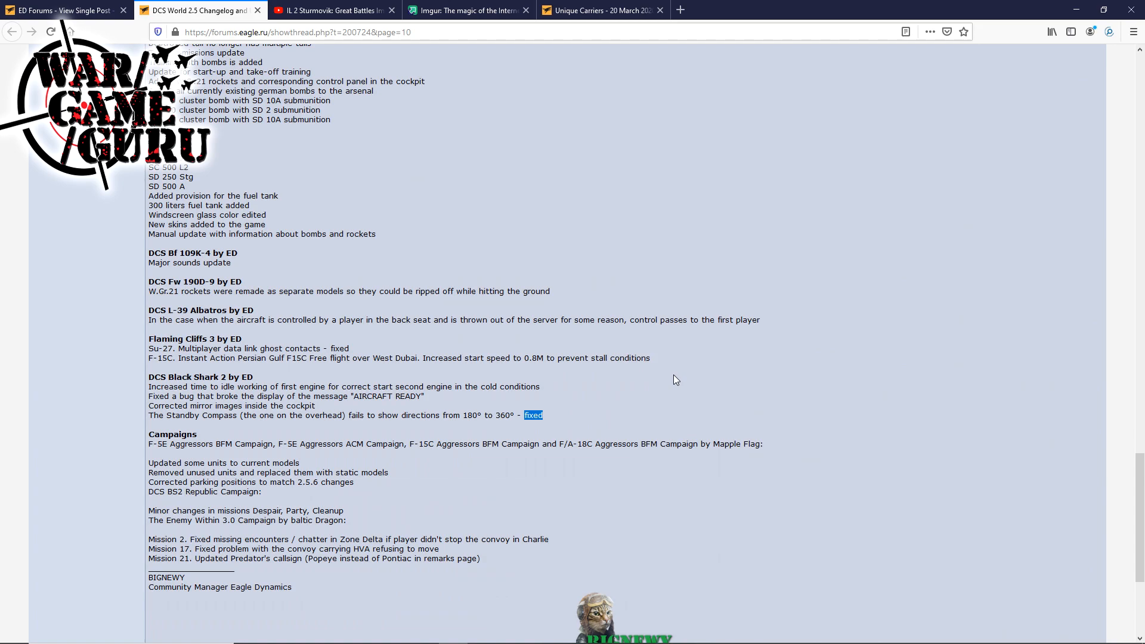
{"action": "mouse_move", "coordinate": [169, 435]}
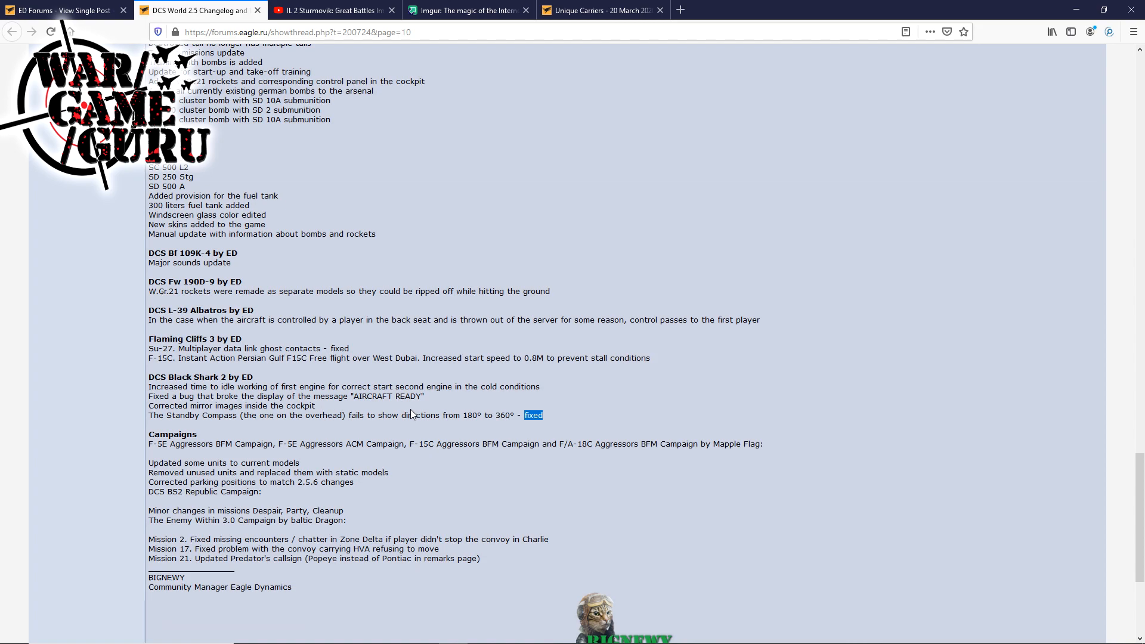
{"action": "mouse_move", "coordinate": [413, 414]}
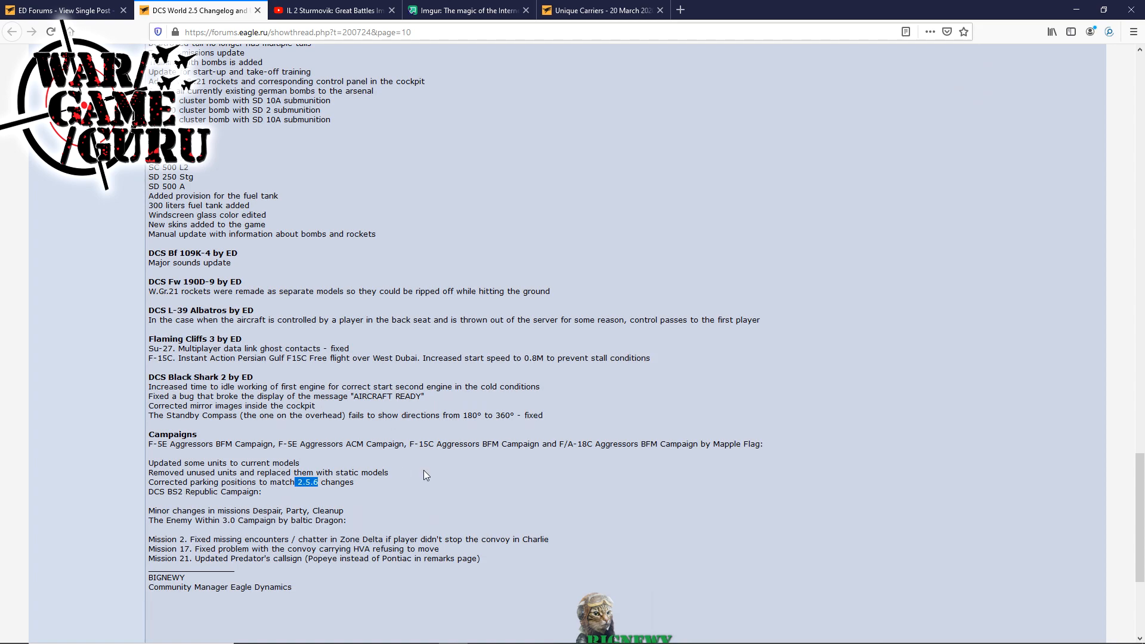
{"action": "mouse_move", "coordinate": [465, 470]}
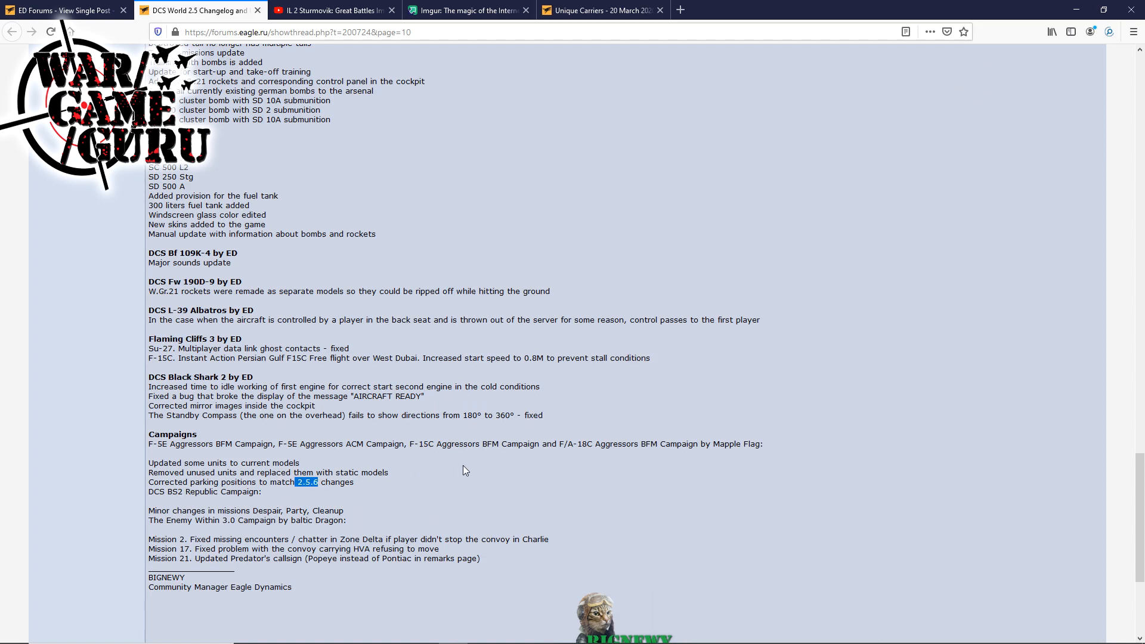
{"action": "mouse_move", "coordinate": [460, 472]}
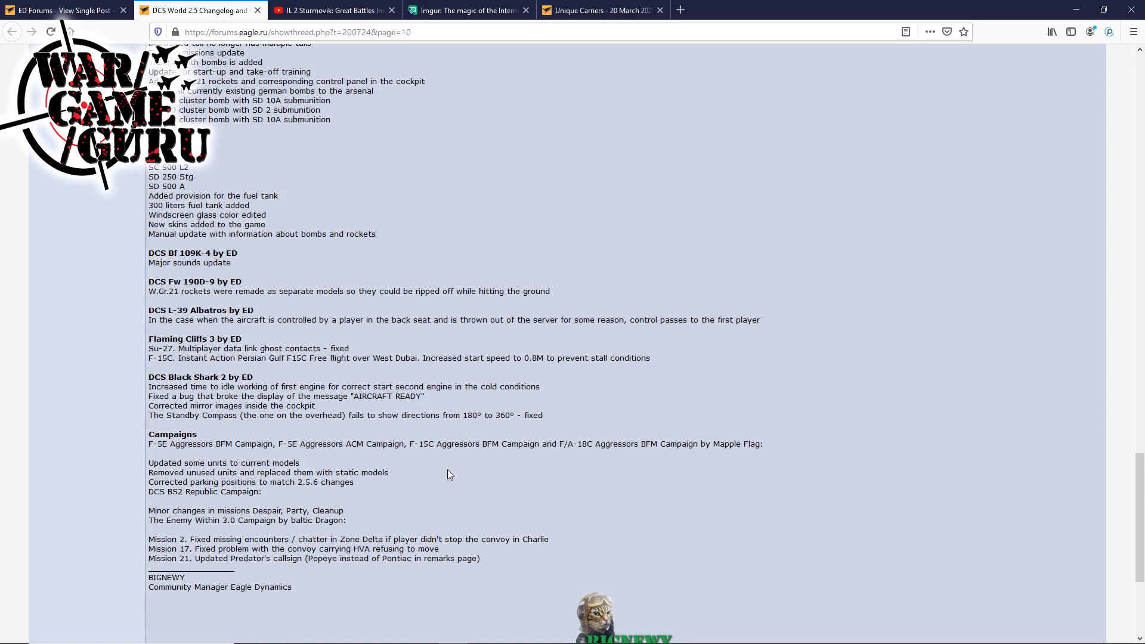
Scroll back and forth on the thread page toward the start of the 2.5.6 open beta post.
{"action": "scroll", "scroll_direction": "down", "scroll_amount": 3}
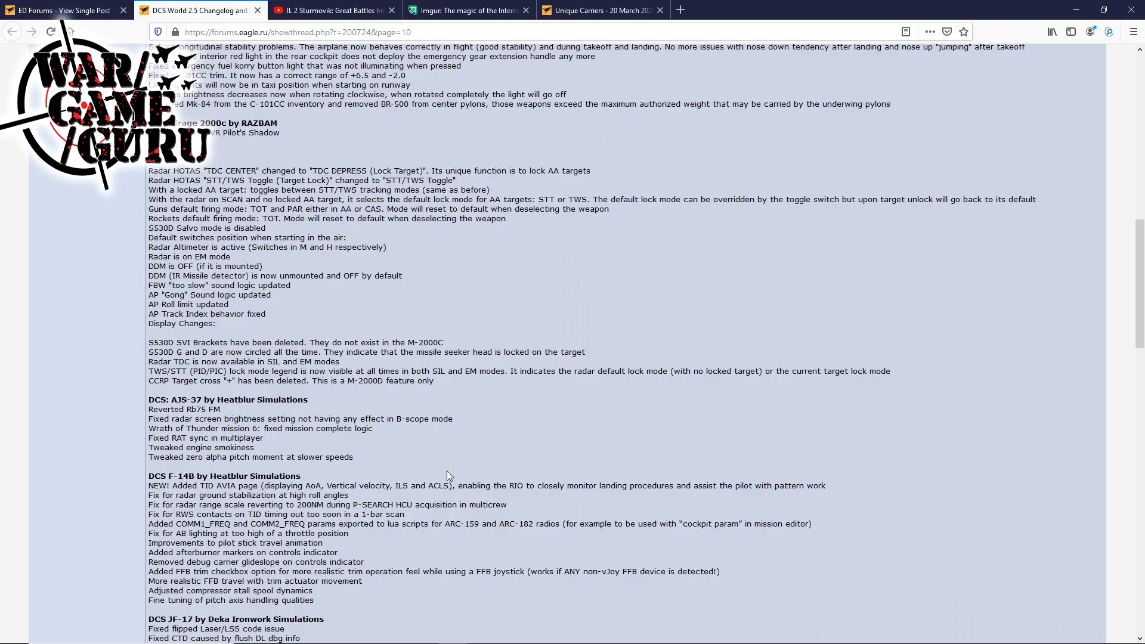
{"action": "scroll", "scroll_direction": "up", "scroll_amount": 3}
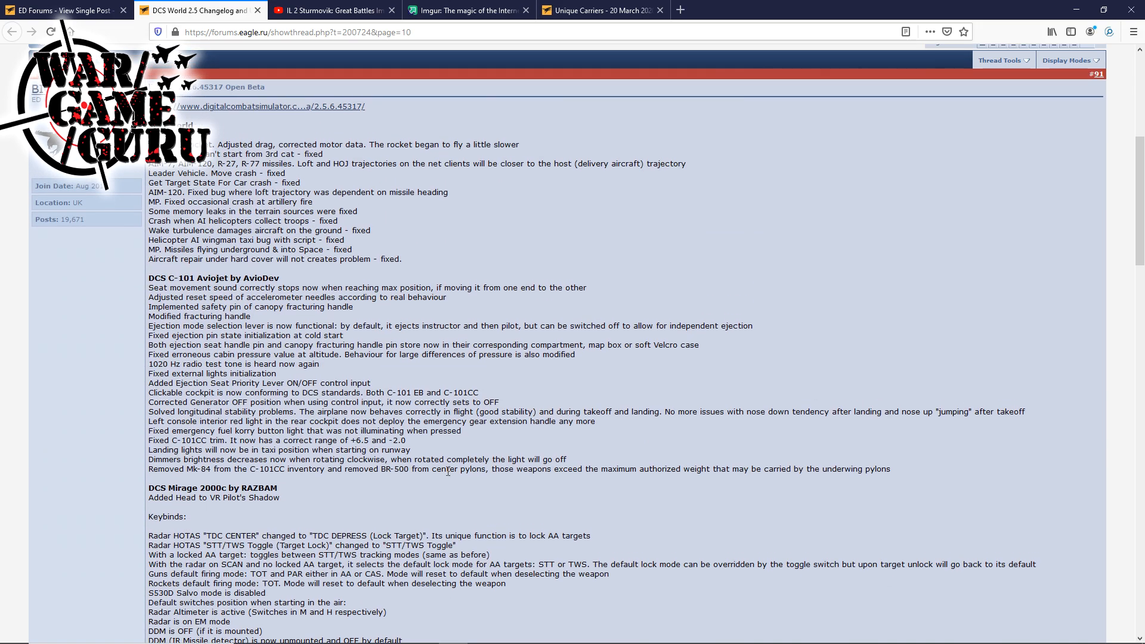
{"action": "scroll", "scroll_direction": "down", "scroll_amount": 3}
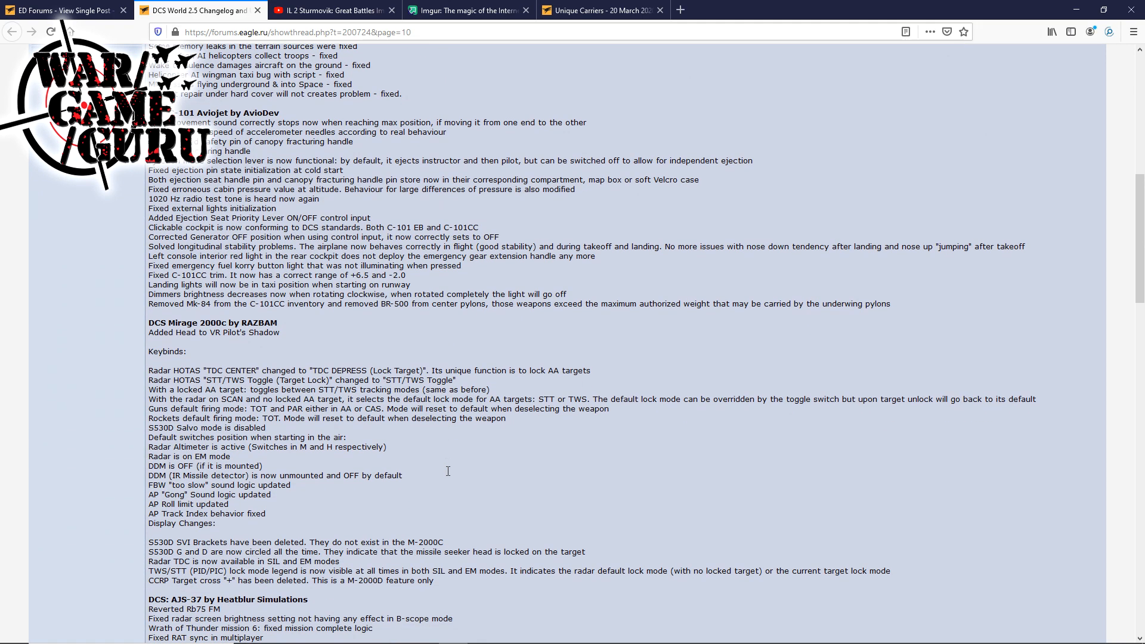
{"action": "scroll", "scroll_direction": "down", "scroll_amount": 3}
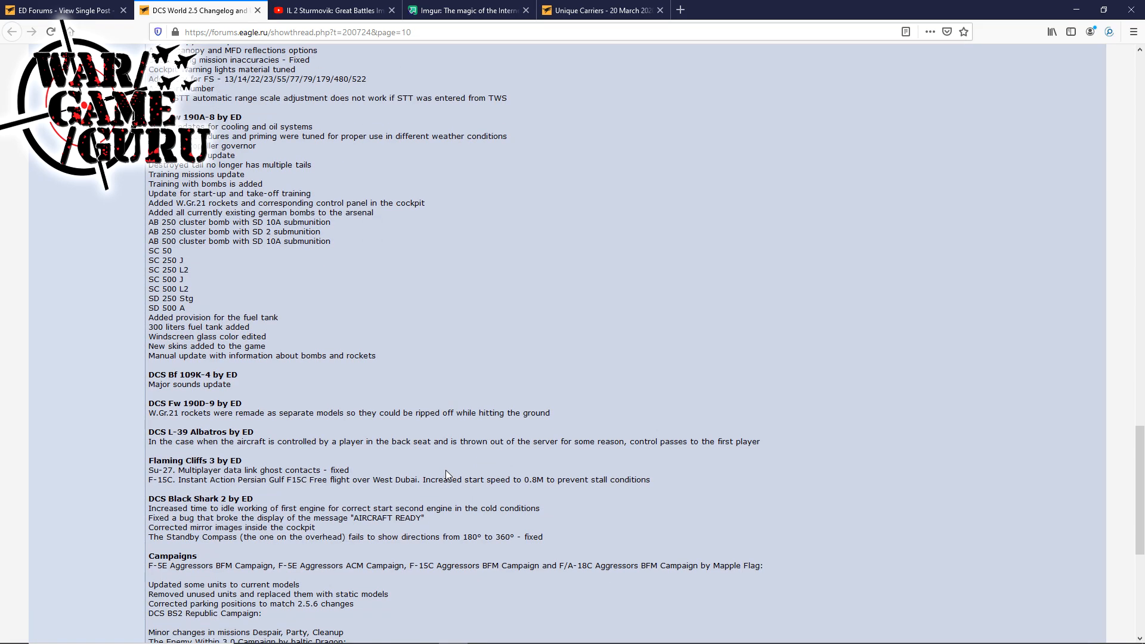
{"action": "scroll", "scroll_direction": "down", "scroll_amount": 3}
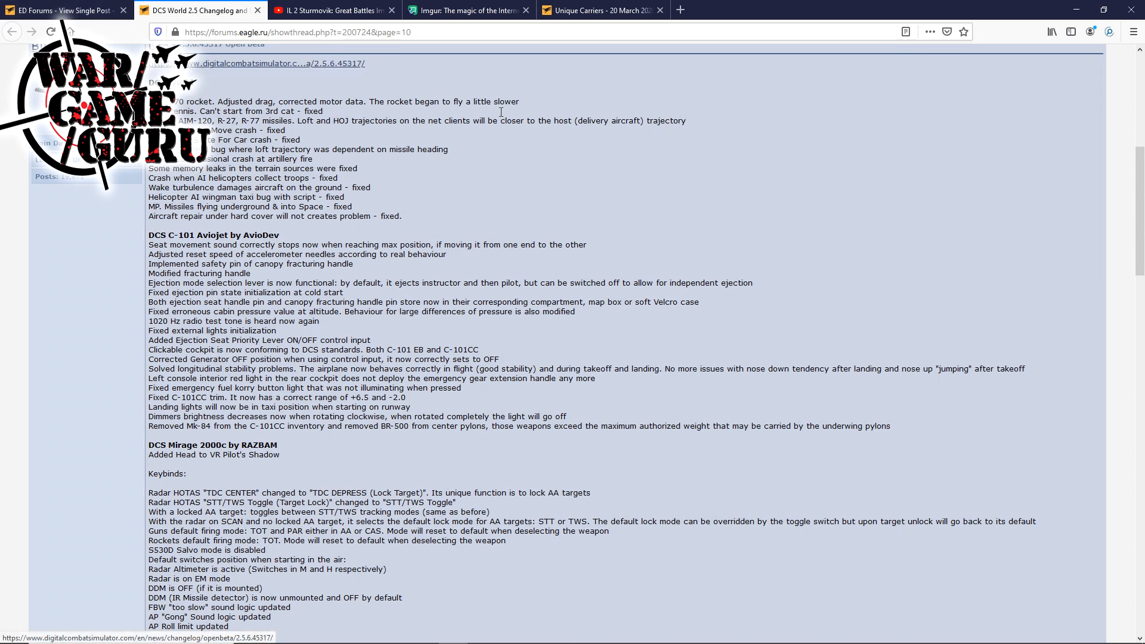
{"action": "scroll", "scroll_direction": "down", "scroll_amount": 3}
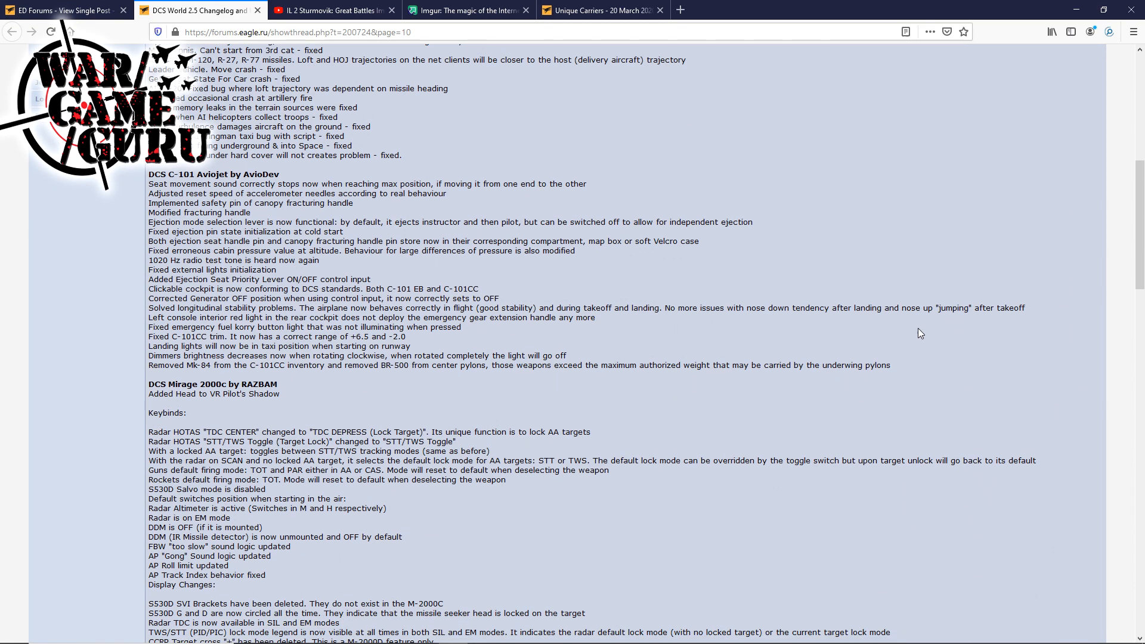
{"action": "scroll", "scroll_direction": "up", "scroll_amount": 3}
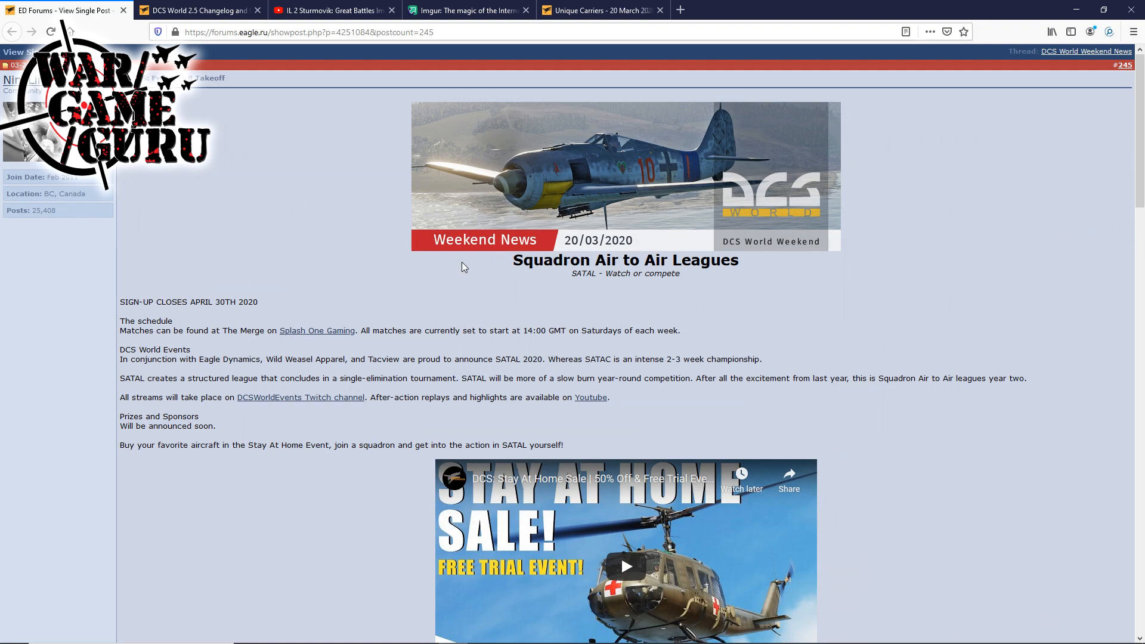
{"action": "mouse_move", "coordinate": [317, 331]}
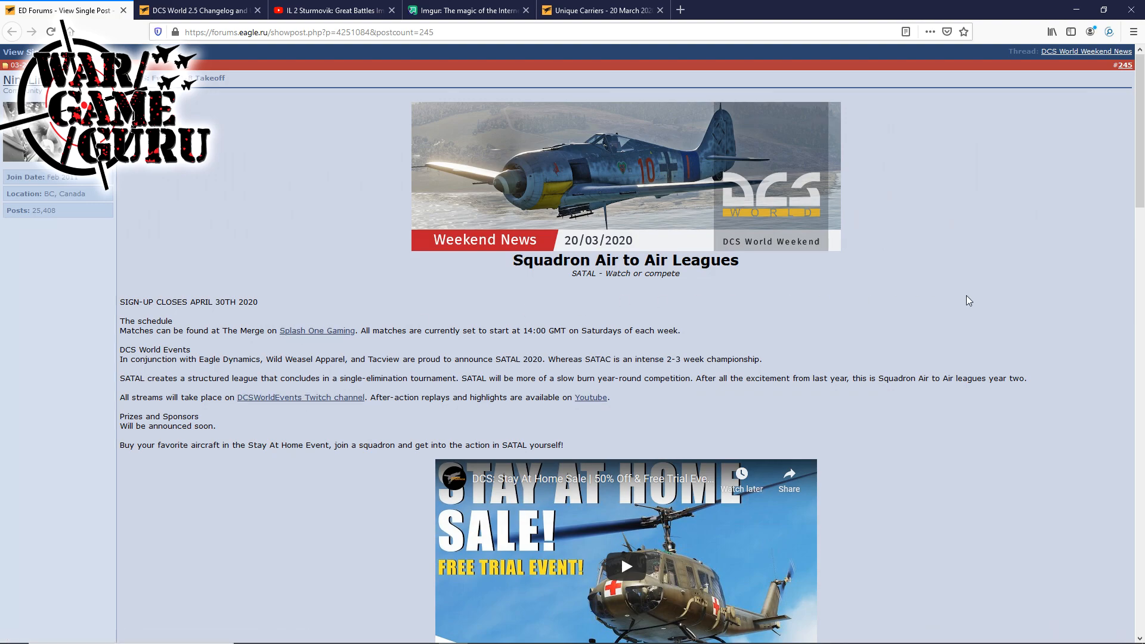
Scroll the Weekend News post to the Stay At Home sale video and Fw 190A-8 announcement.
{"action": "scroll", "scroll_direction": "down", "scroll_amount": 3}
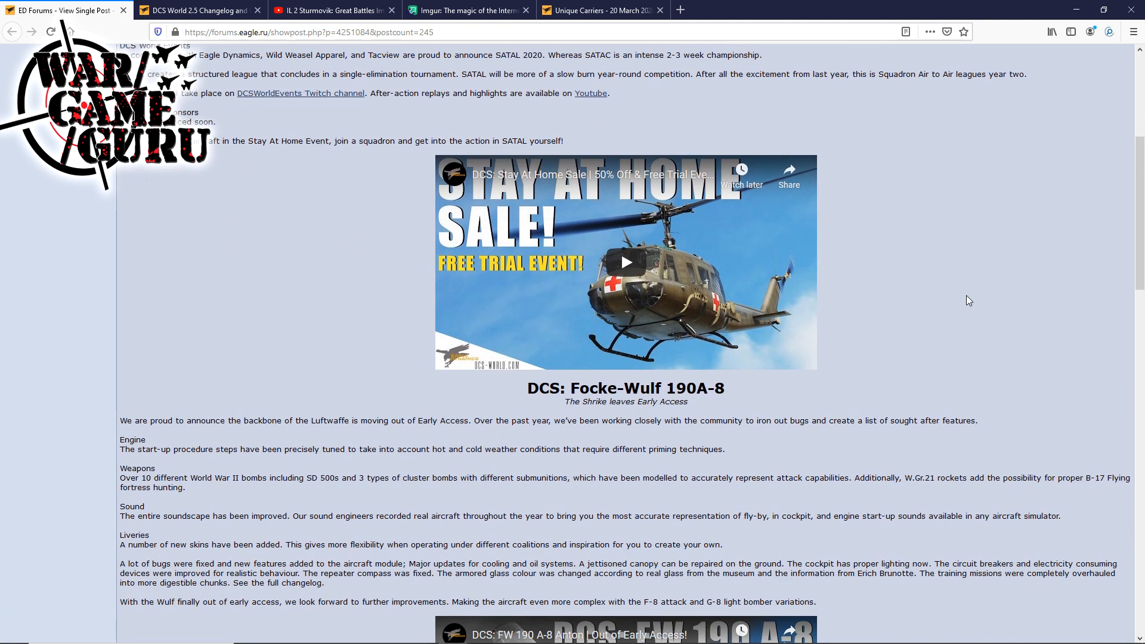
{"action": "mouse_move", "coordinate": [1008, 290]}
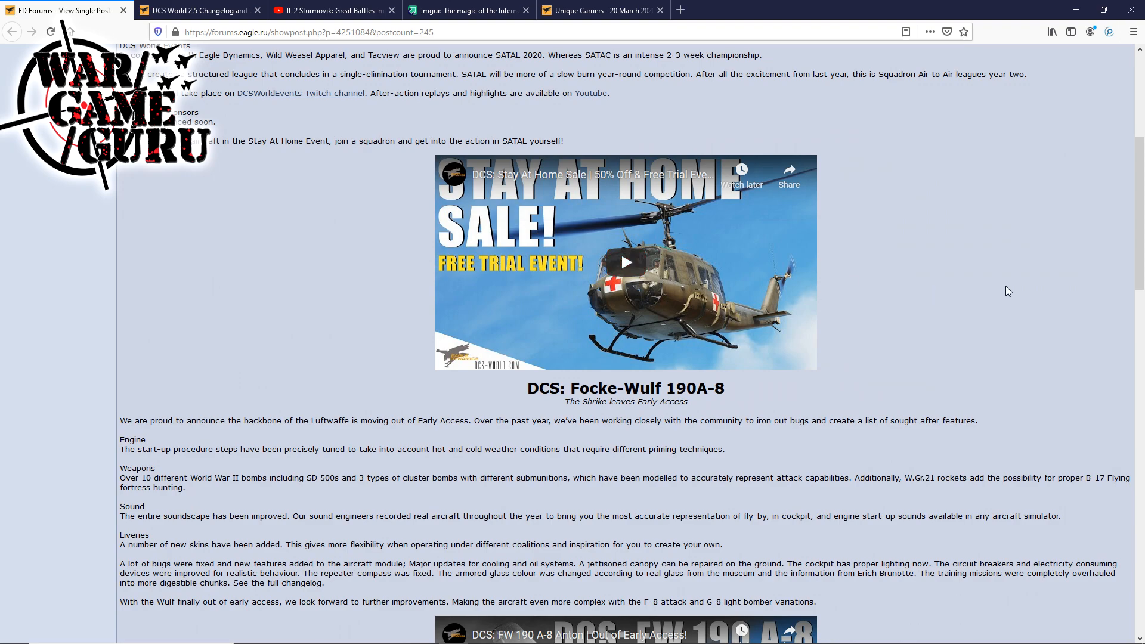
Read the AIM-120 report past both CFD images, then switch to the Imgur renders album.
{"action": "scroll", "scroll_direction": "down", "scroll_amount": 3}
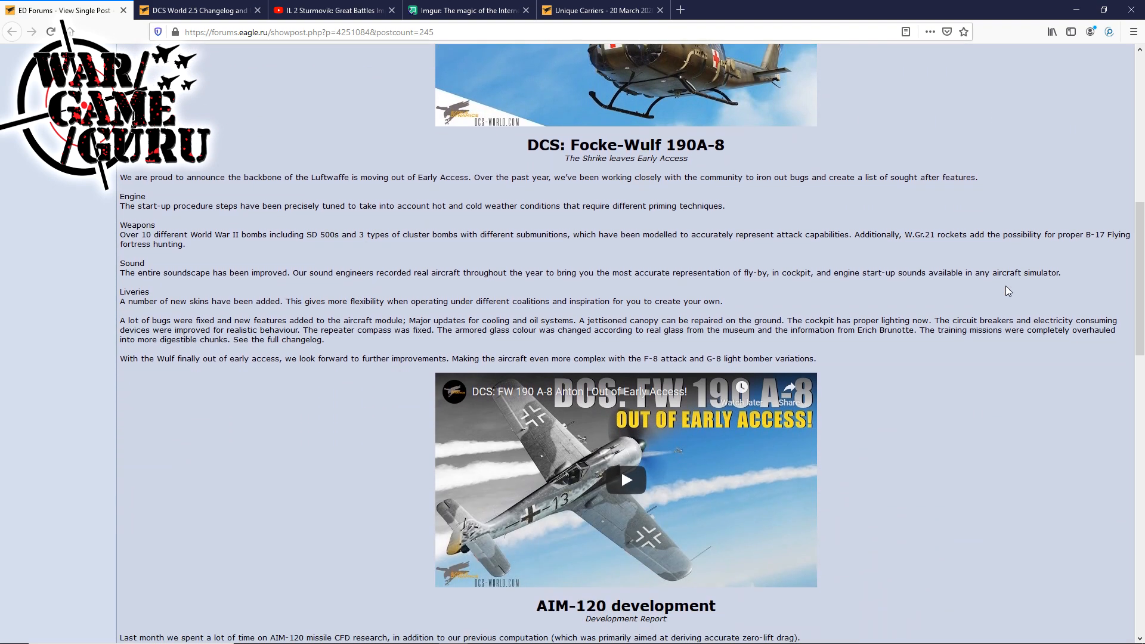
{"action": "scroll", "scroll_direction": "down", "scroll_amount": 3}
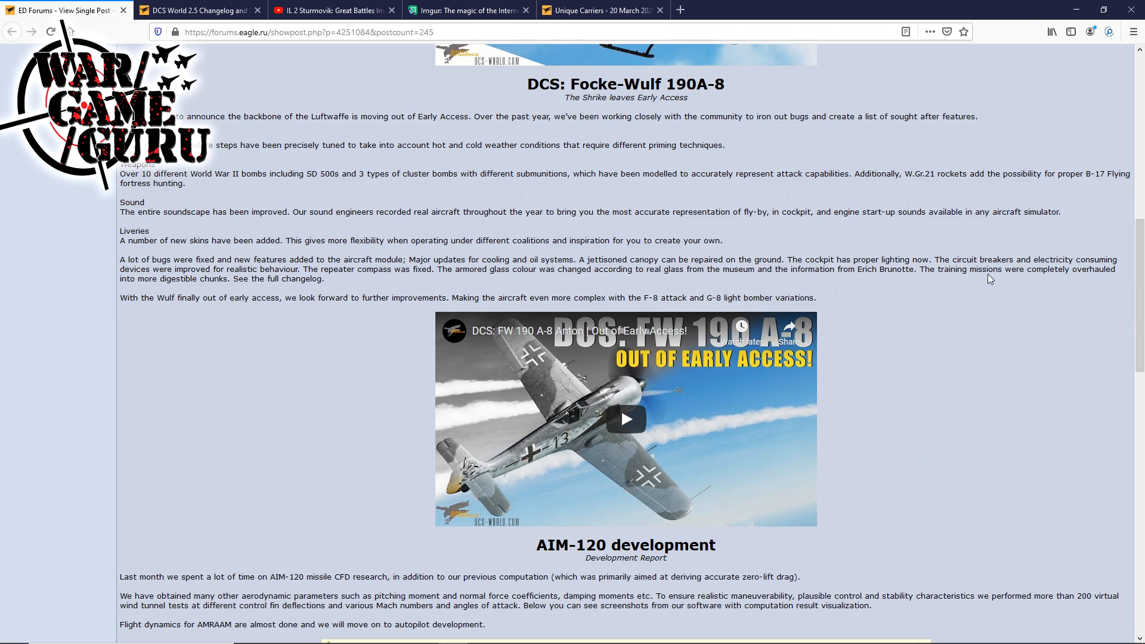
{"action": "mouse_move", "coordinate": [1008, 204]}
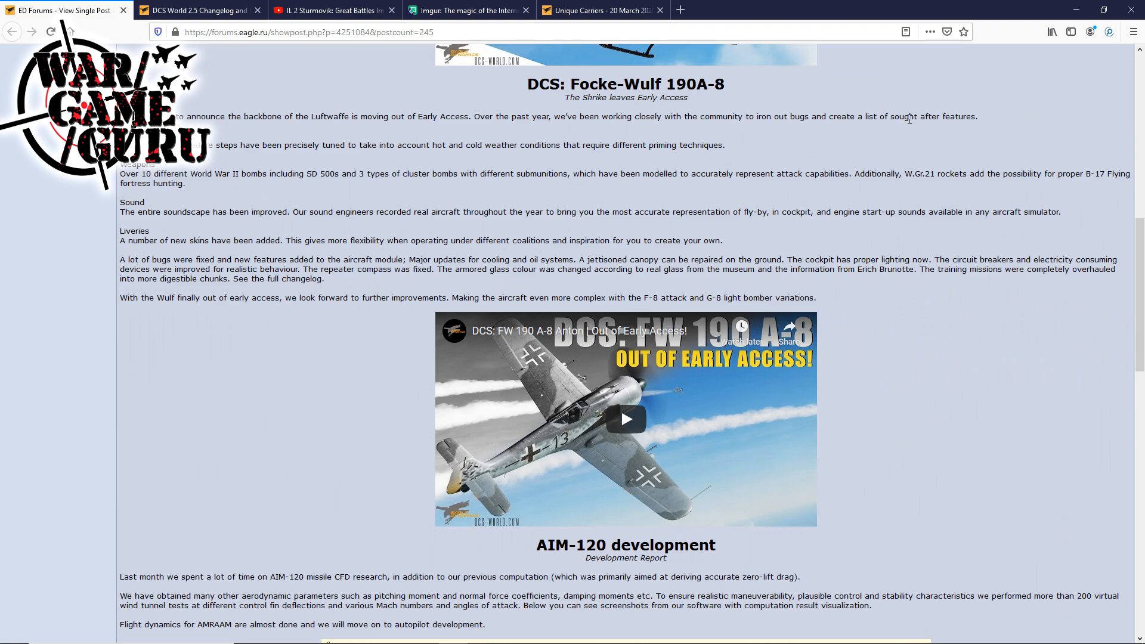
{"action": "mouse_move", "coordinate": [973, 245]}
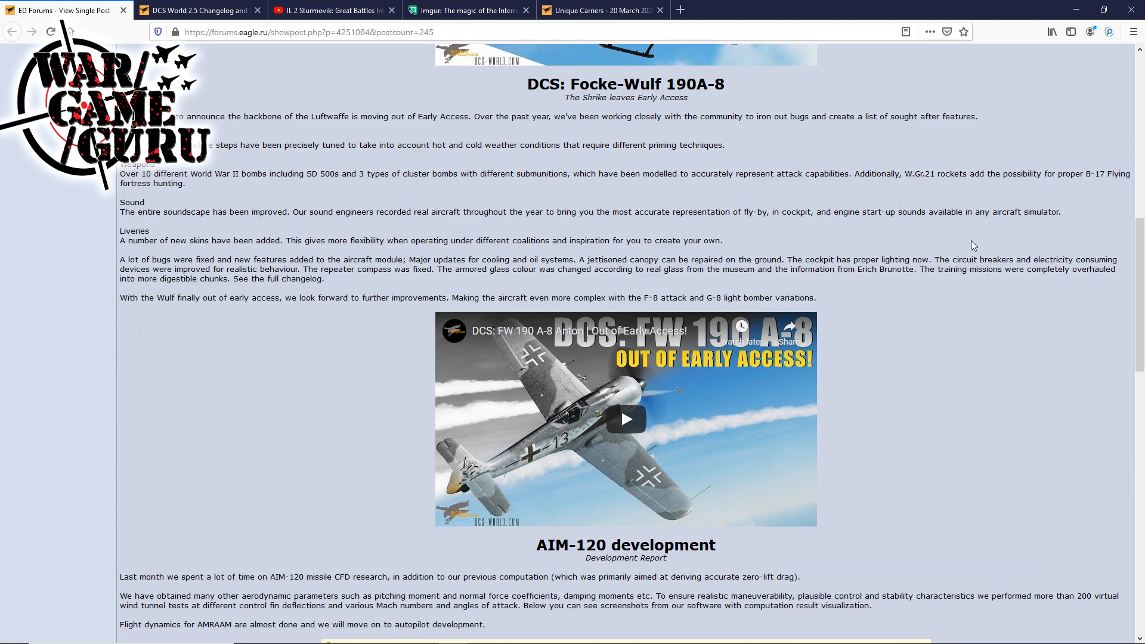
{"action": "scroll", "scroll_direction": "down", "scroll_amount": 3}
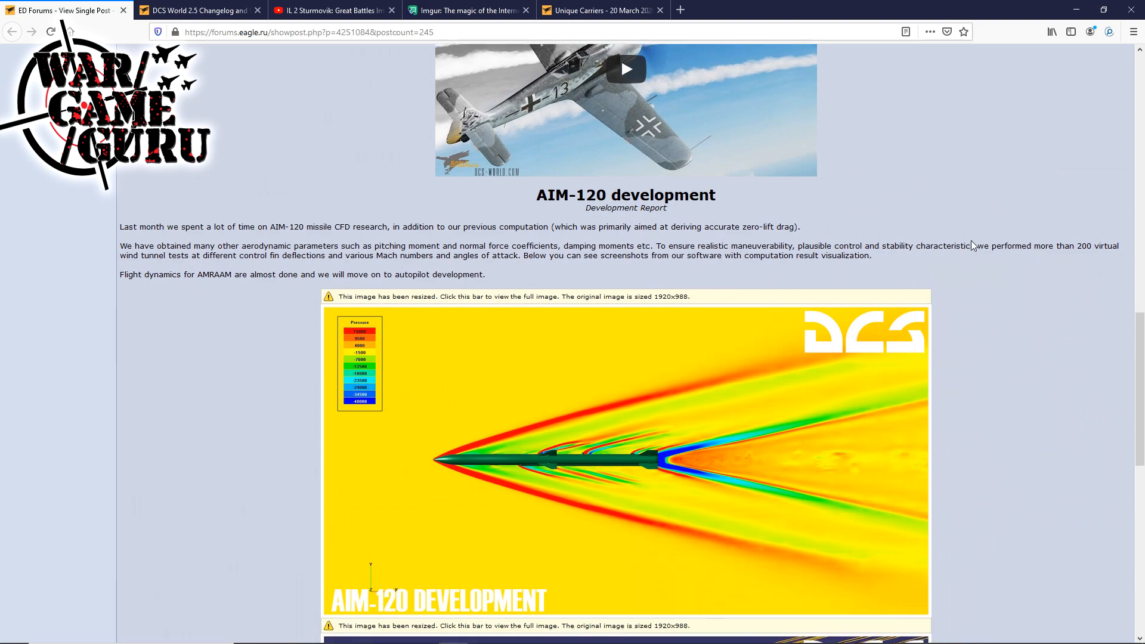
{"action": "scroll", "scroll_direction": "down", "scroll_amount": 3}
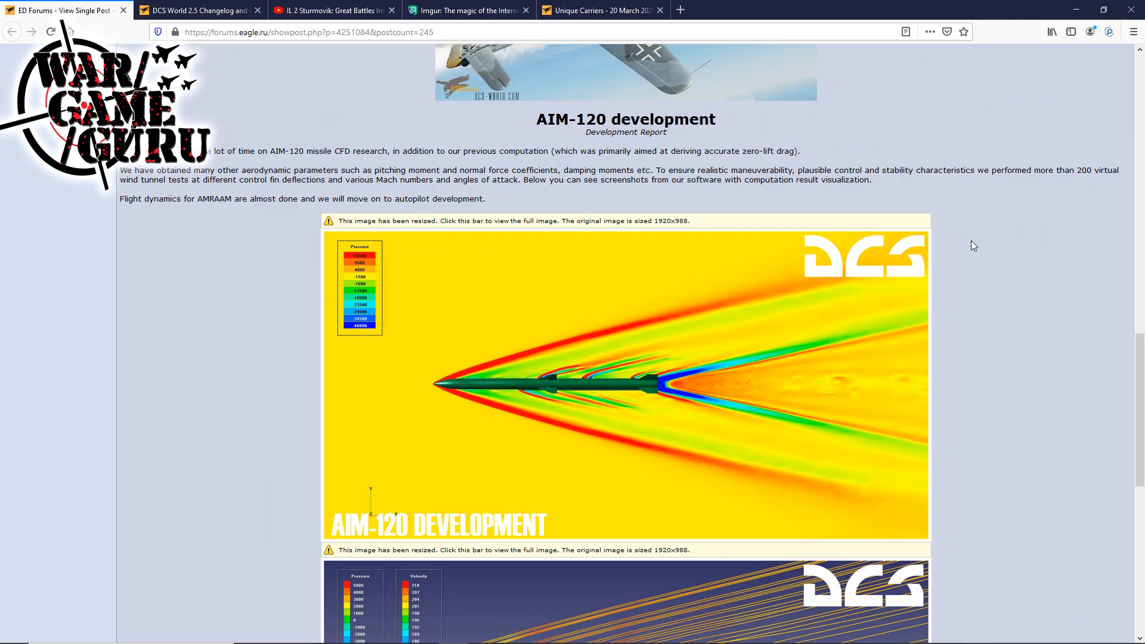
{"action": "scroll", "scroll_direction": "down", "scroll_amount": 3}
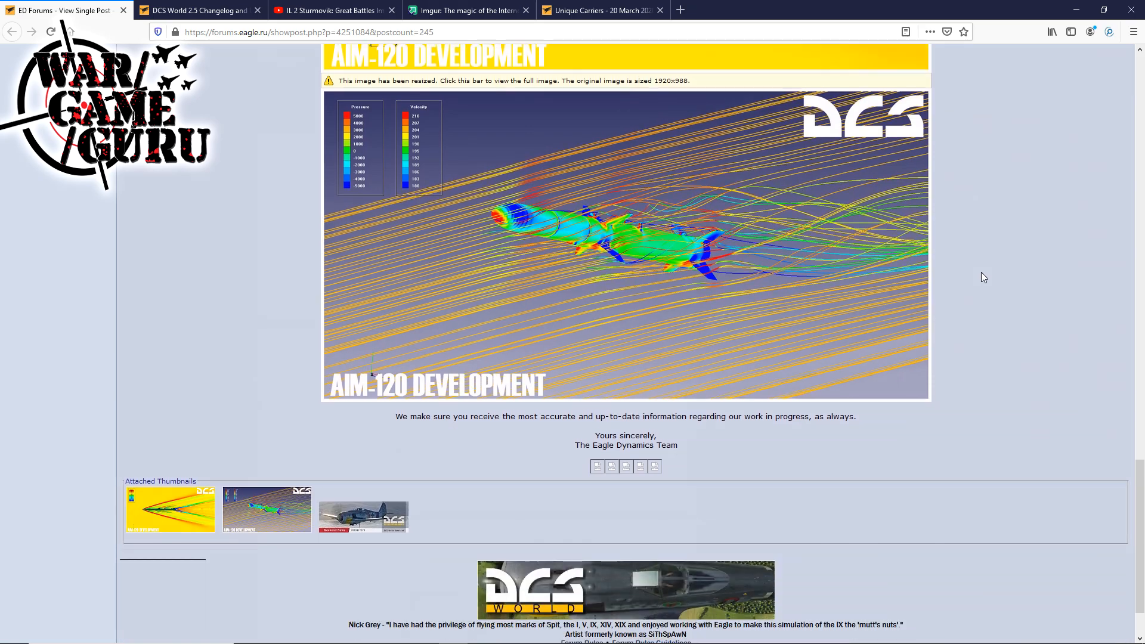
{"action": "left_click", "coordinate": [466, 10]}
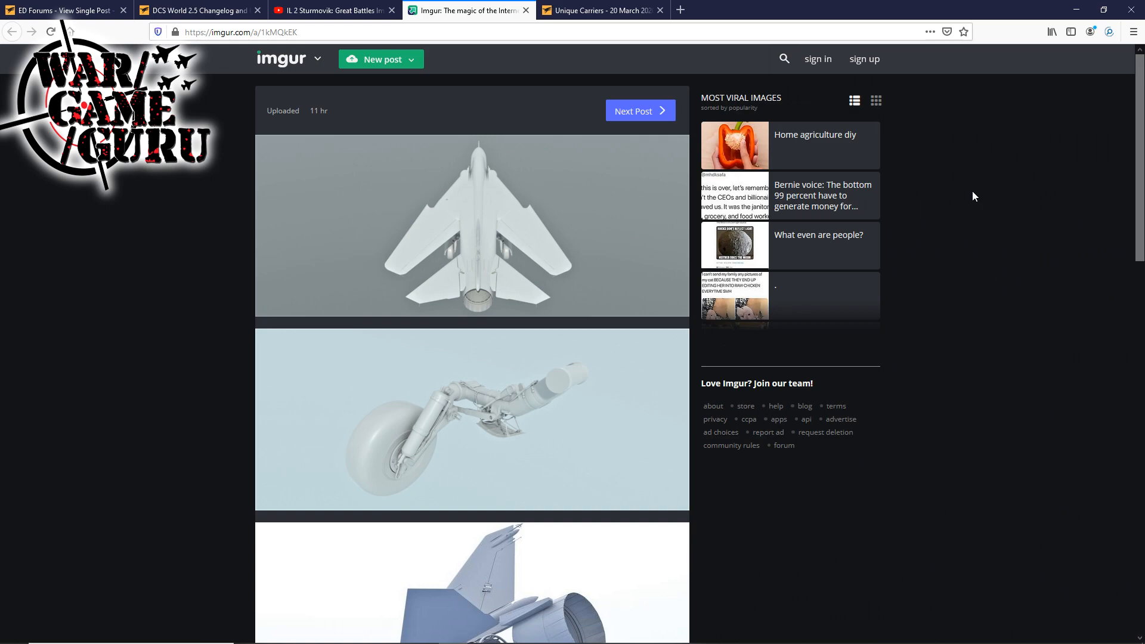
Browse the Imgur album, enlarging a render and the landing-gear close-up sketch.
{"action": "left_click", "coordinate": [472, 226]}
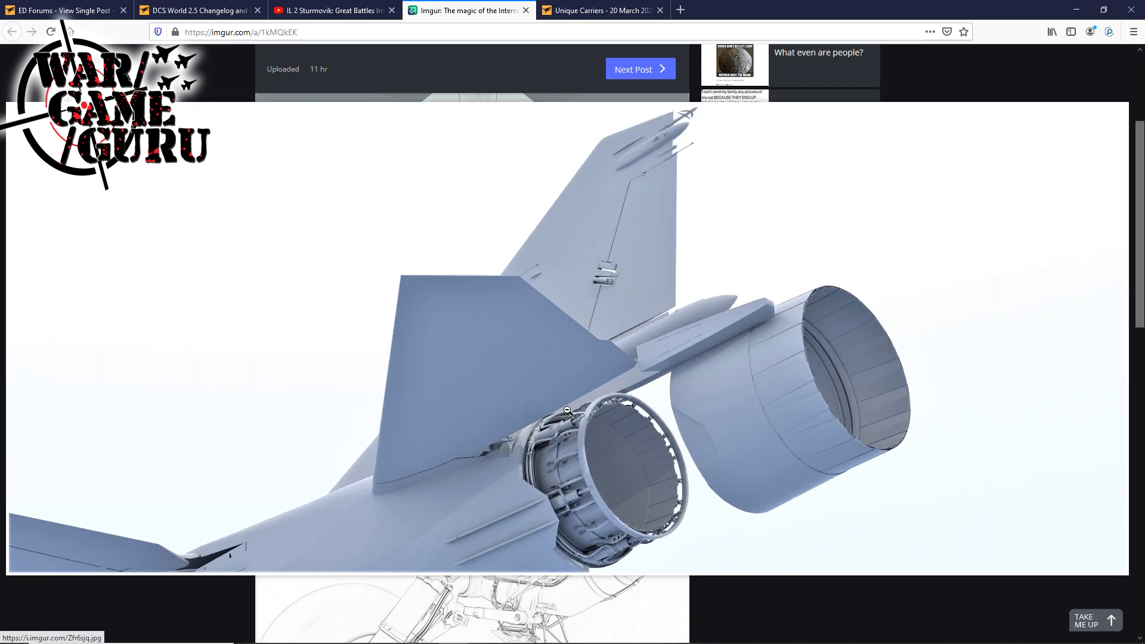
{"action": "scroll", "scroll_direction": "down", "scroll_amount": 3}
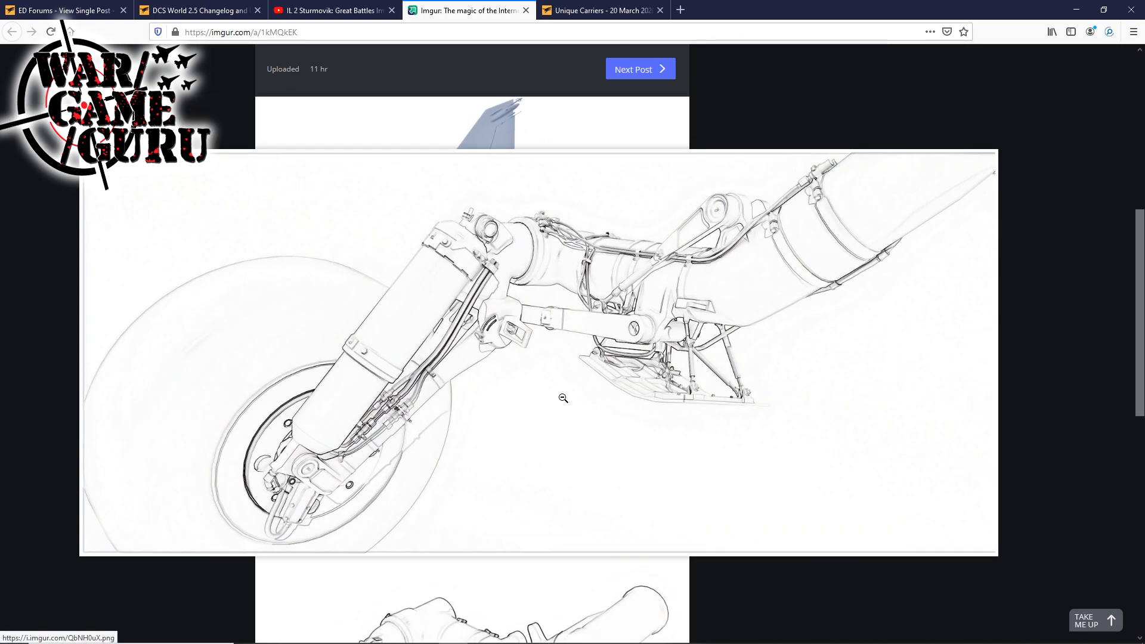
{"action": "scroll", "scroll_direction": "down", "scroll_amount": 3}
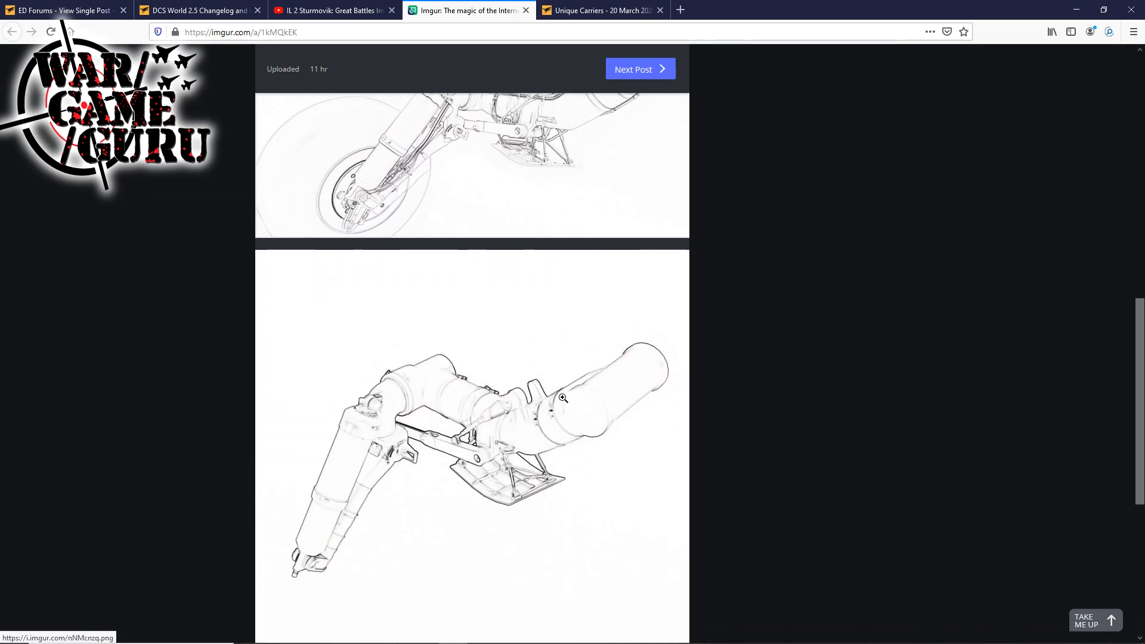
{"action": "scroll", "scroll_direction": "down", "scroll_amount": 3}
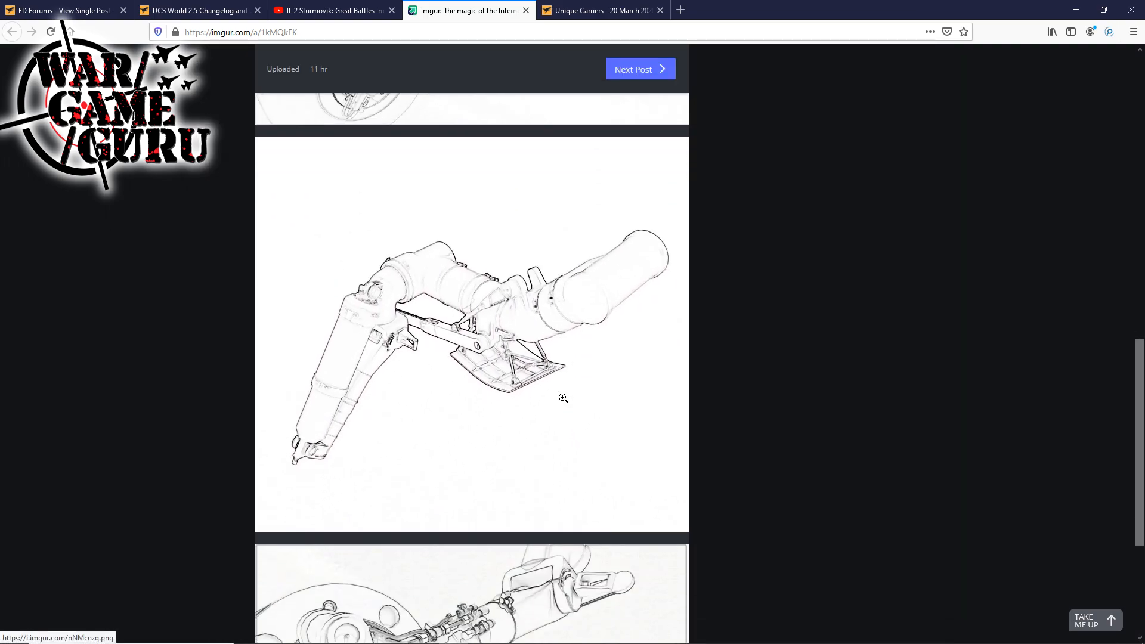
{"action": "left_click", "coordinate": [562, 397]}
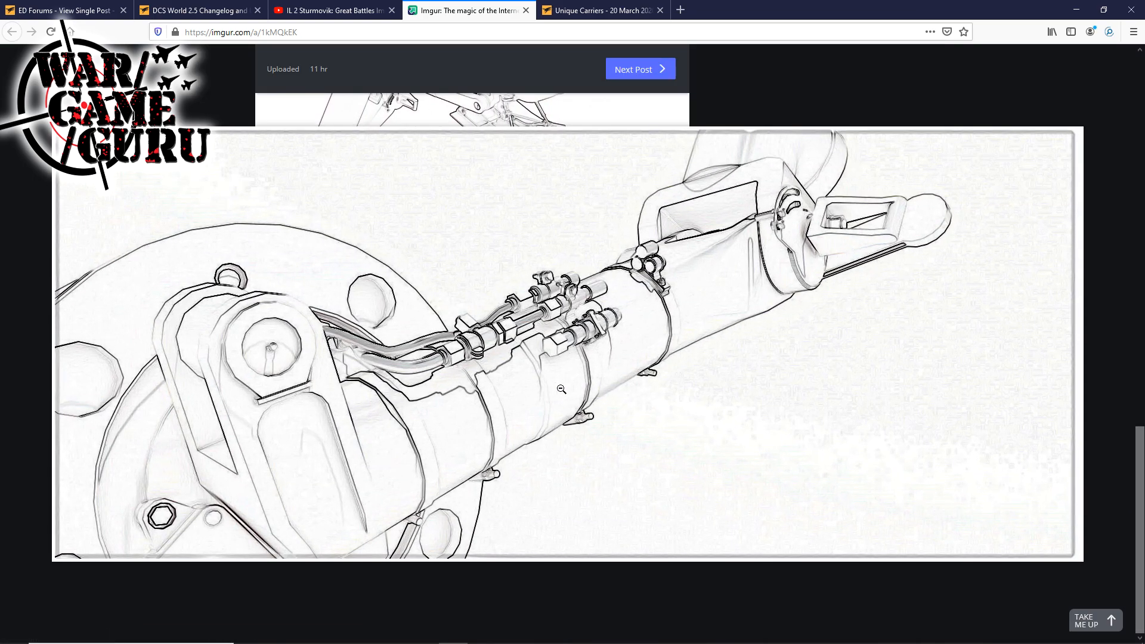
{"action": "scroll", "scroll_direction": "down", "scroll_amount": 3}
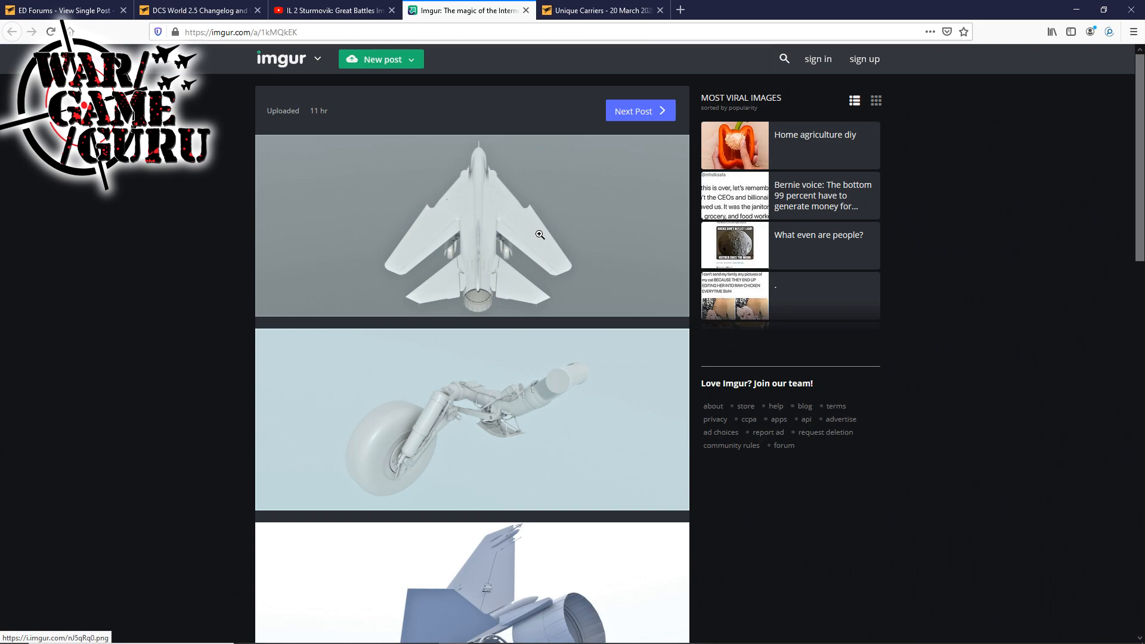
Switch to the 'Unique Carriers - 20 March 2020' thread with Wags' Supercarrier post.
{"action": "left_click", "coordinate": [599, 10]}
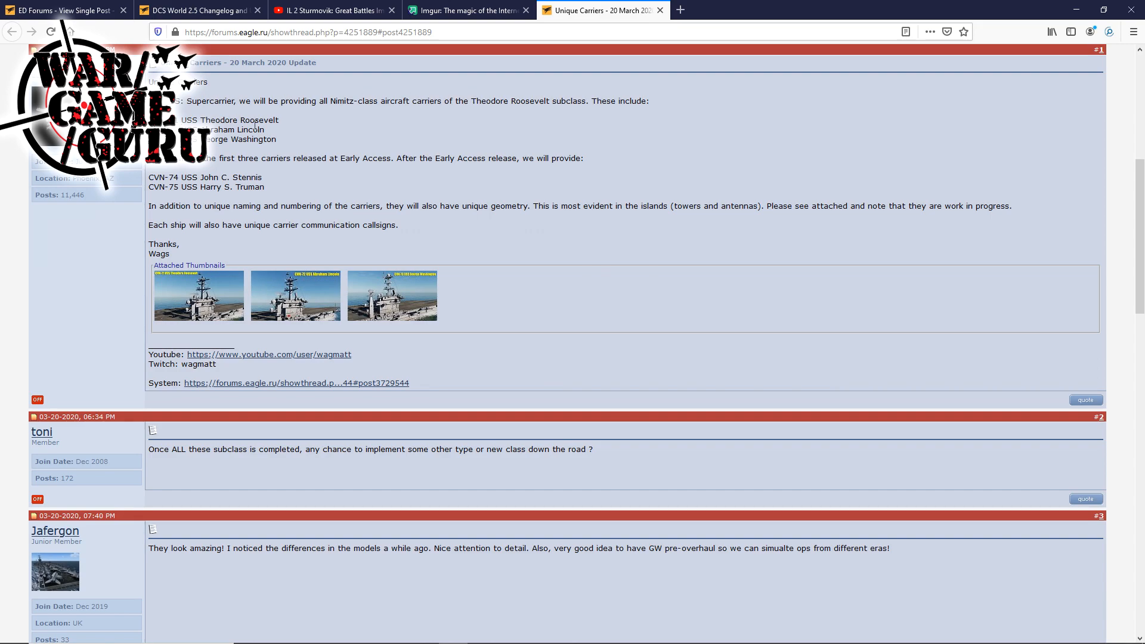
{"action": "mouse_move", "coordinate": [359, 137]}
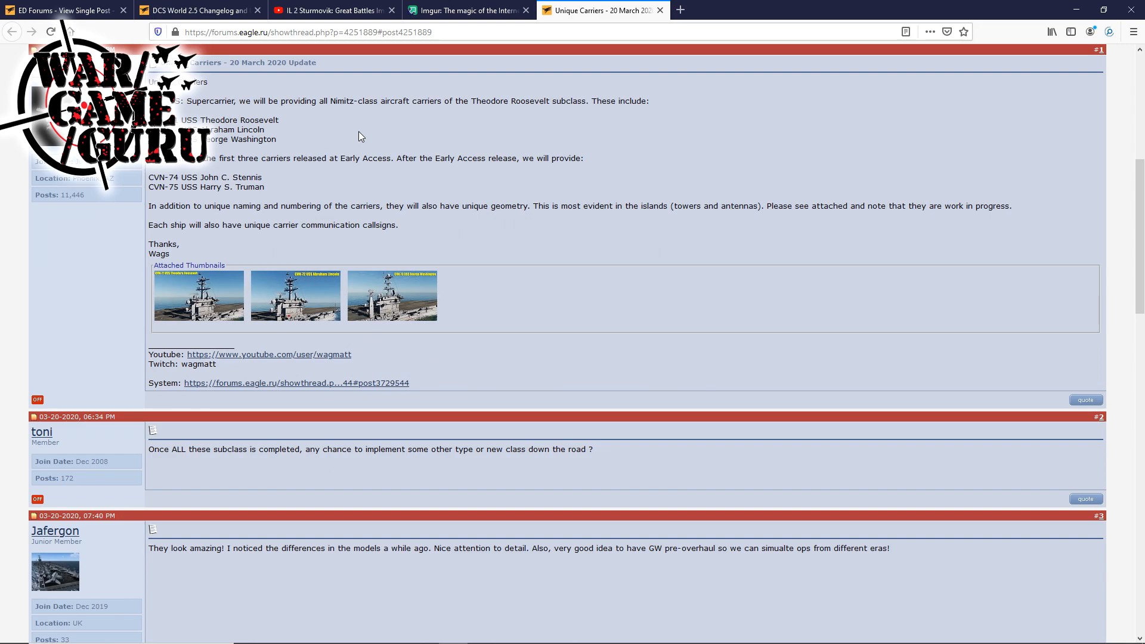
{"action": "mouse_move", "coordinate": [446, 157]}
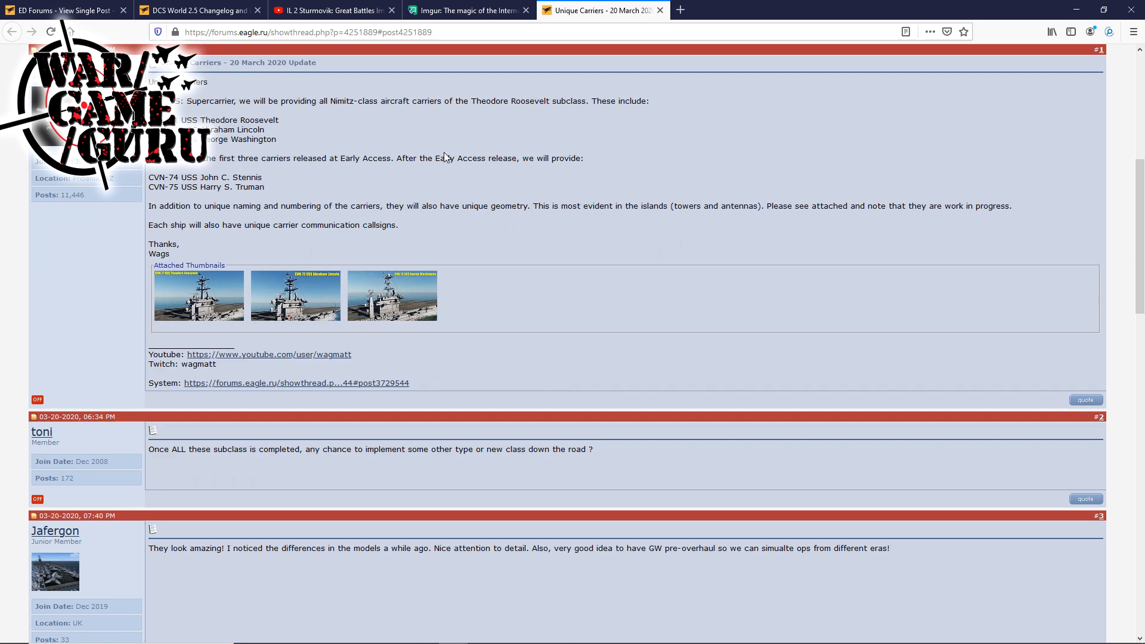
View the Roosevelt, Lincoln and George Washington screenshots, then switch to the IL-2 video.
{"action": "left_click", "coordinate": [198, 296]}
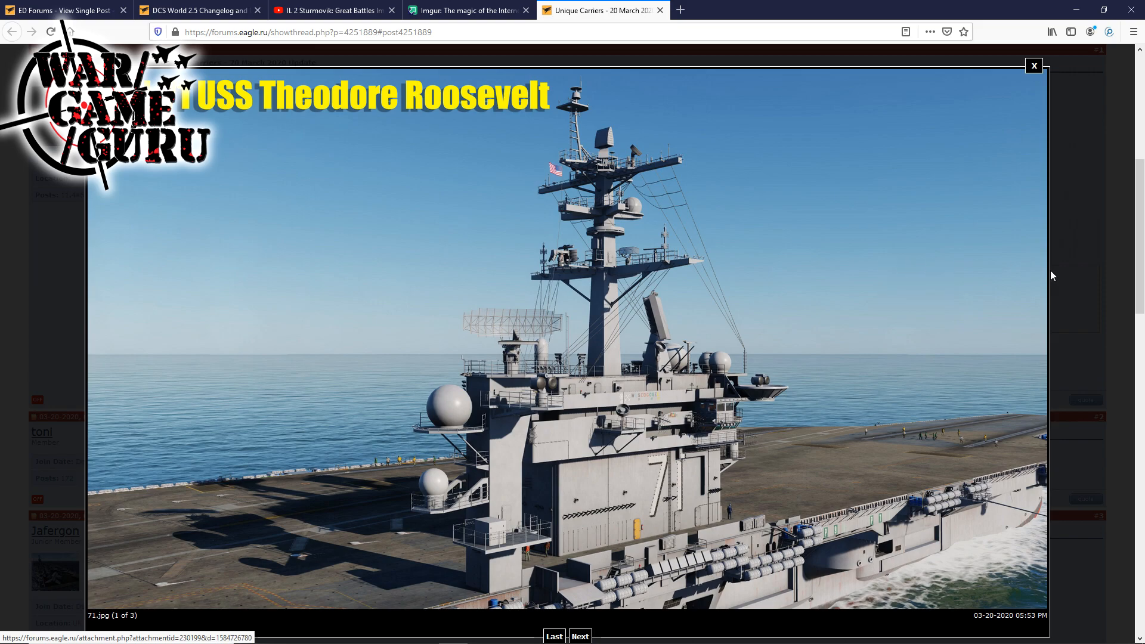
{"action": "mouse_move", "coordinate": [644, 616]}
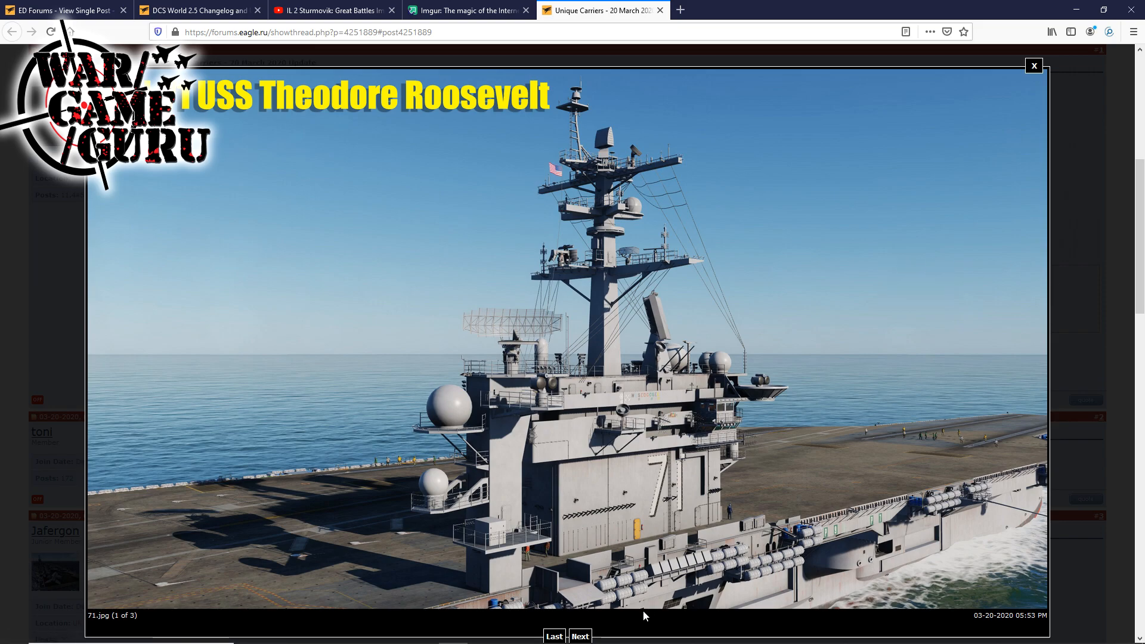
{"action": "left_click", "coordinate": [581, 636]}
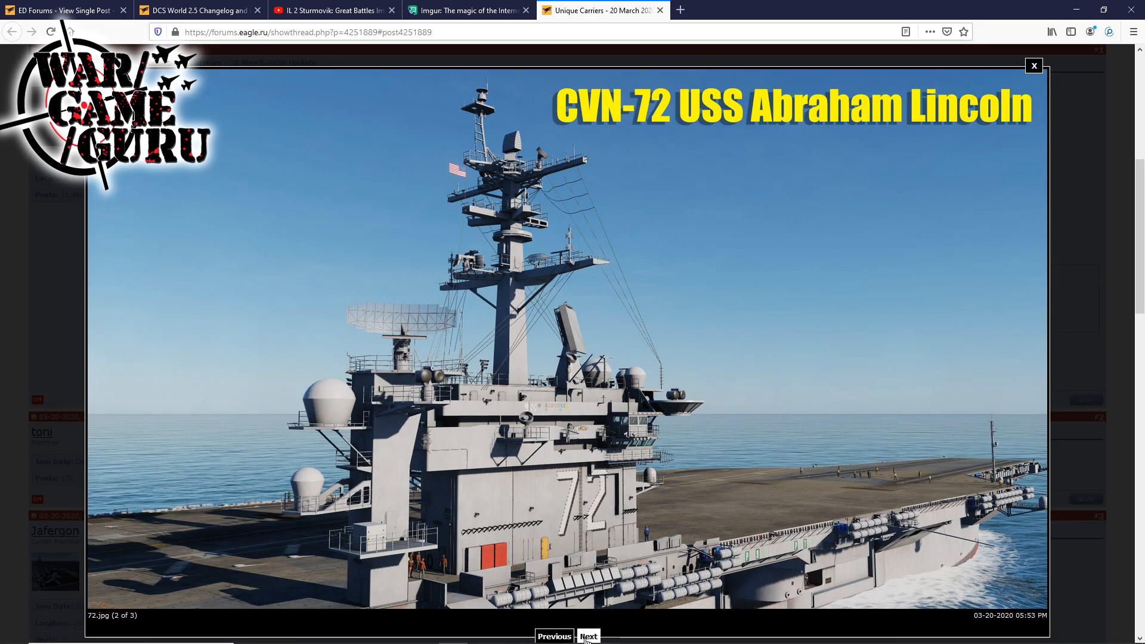
{"action": "left_click", "coordinate": [589, 636]}
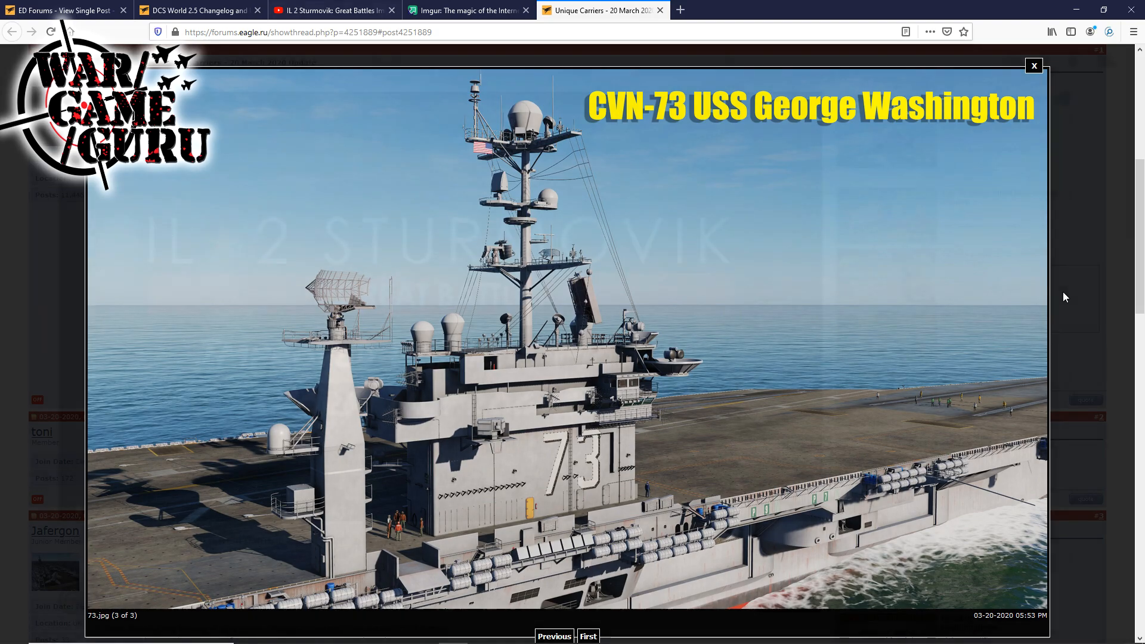
{"action": "left_click", "coordinate": [329, 10]}
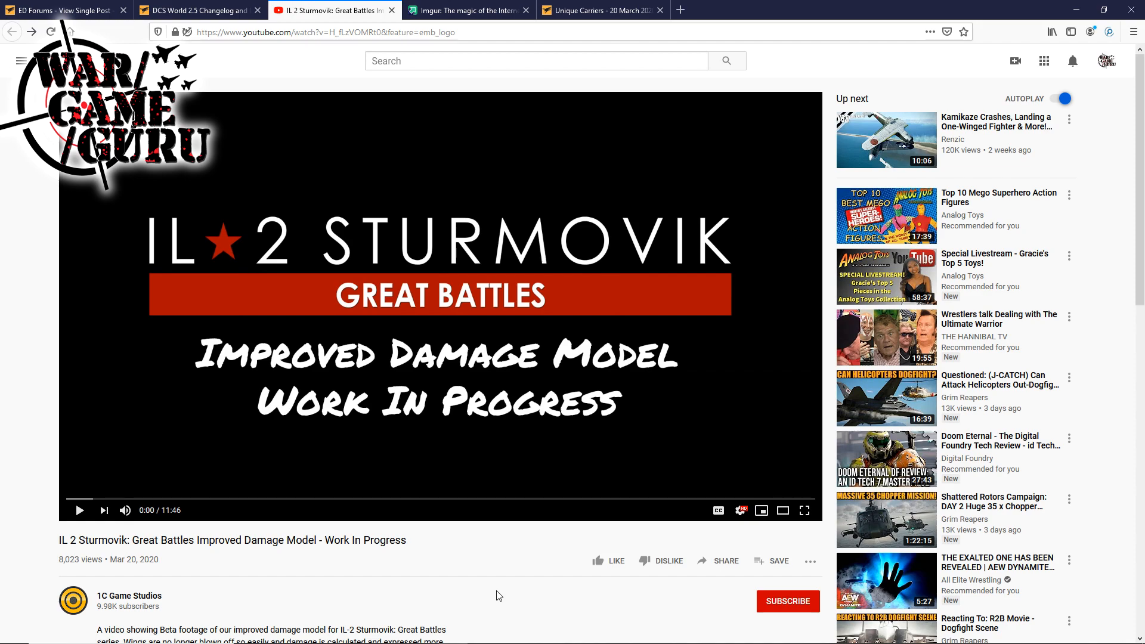
Play the IL-2 improved damage model video, then pause it at about 2:46.
{"action": "scroll", "scroll_direction": "down", "scroll_amount": 3}
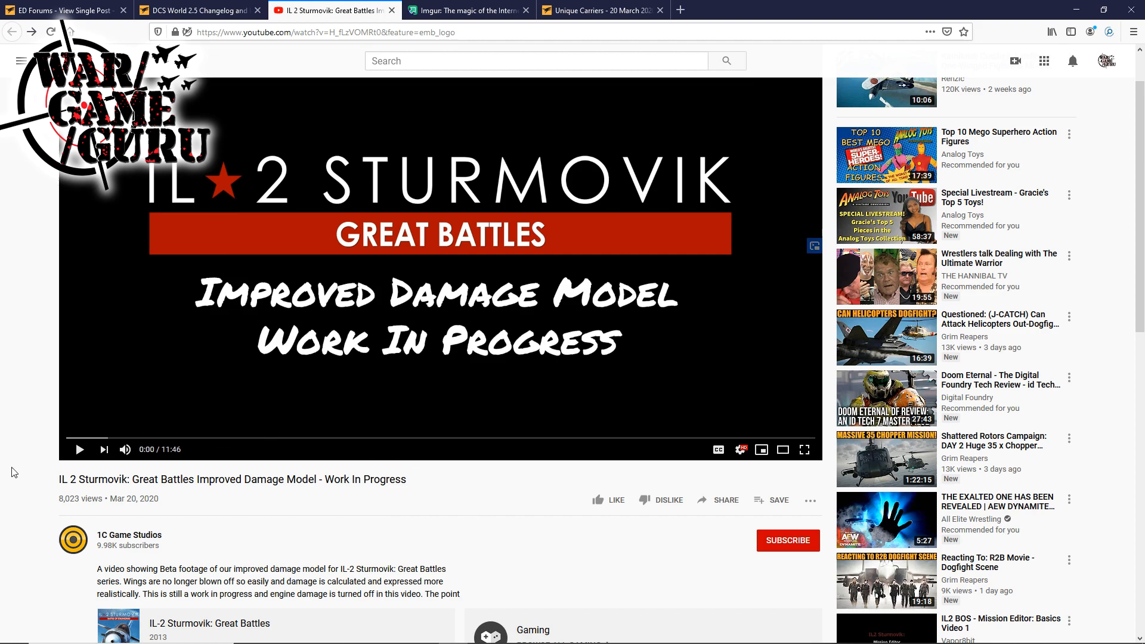
{"action": "left_click", "coordinate": [78, 449]}
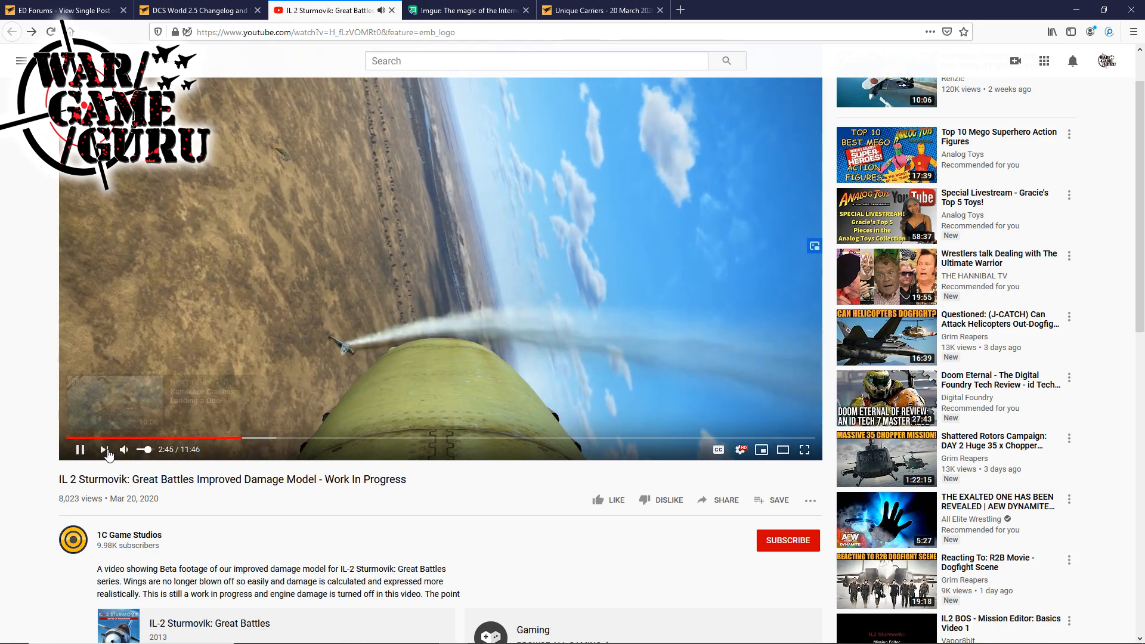
{"action": "left_click", "coordinate": [78, 449]}
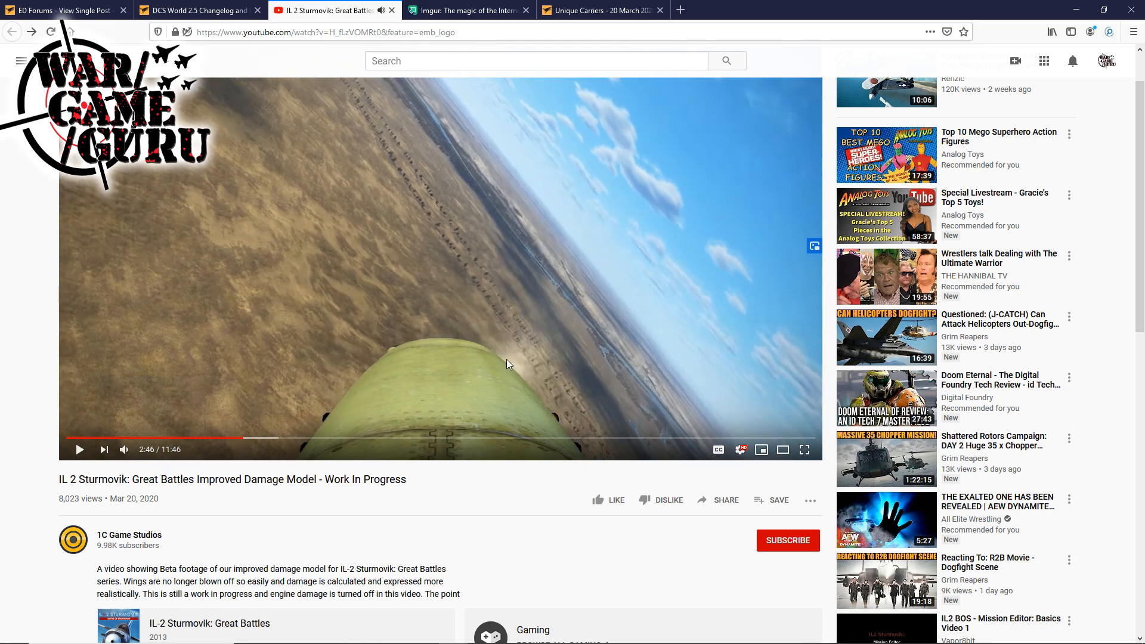